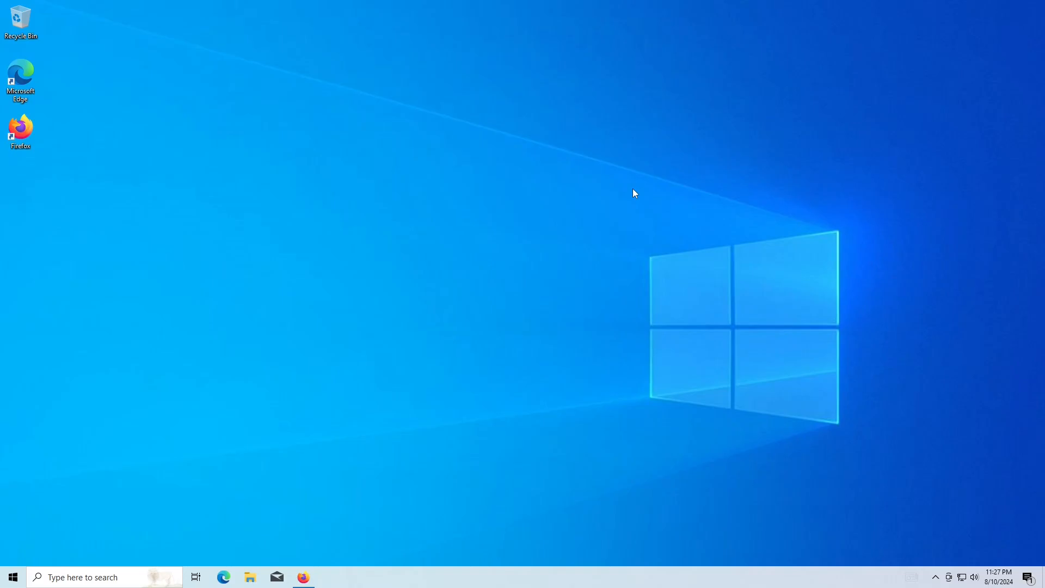
pyautogui.moveTo(346, 527)
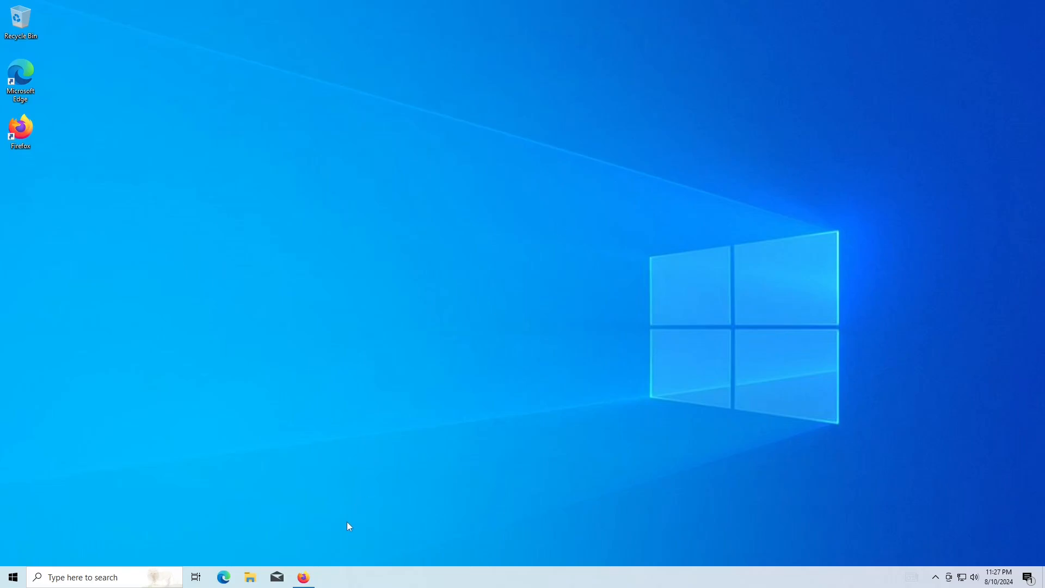
# Step: Bring up the Win11Debloat GitHub page in Firefox and scroll the README to the Advanced method commands
pyautogui.click(304, 577)
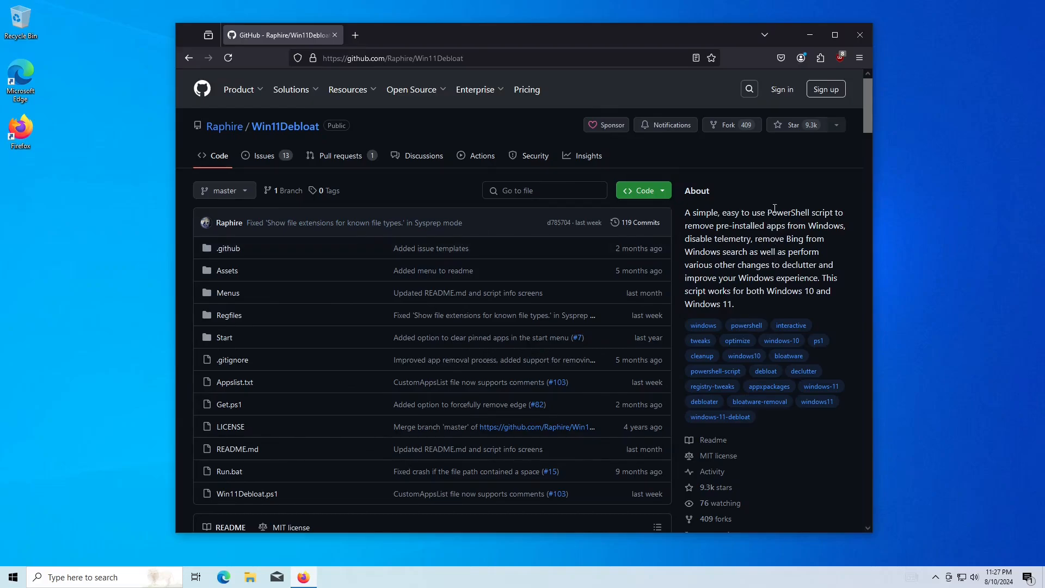
pyautogui.scroll(-3)
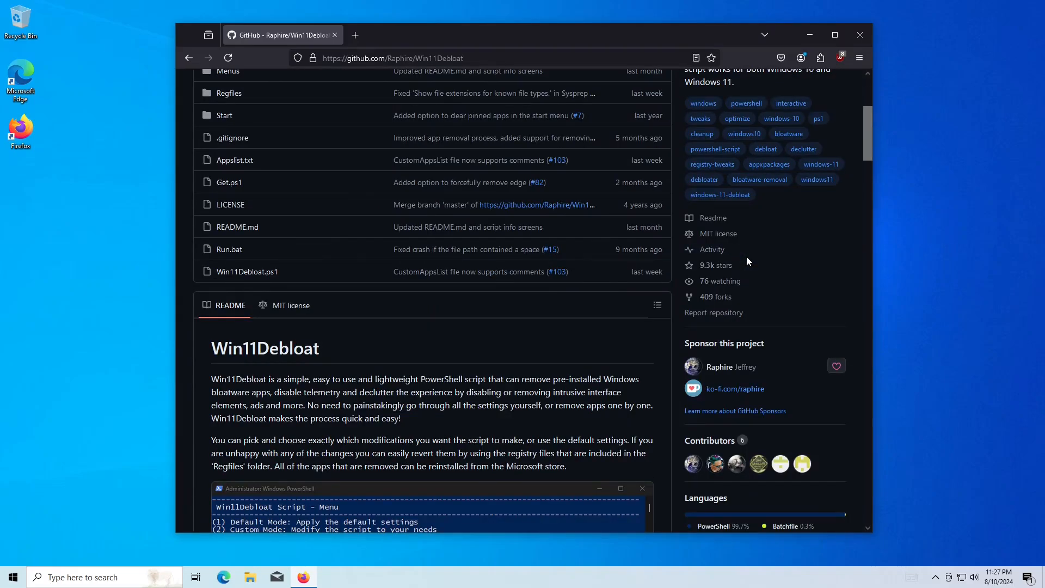
pyautogui.scroll(-3)
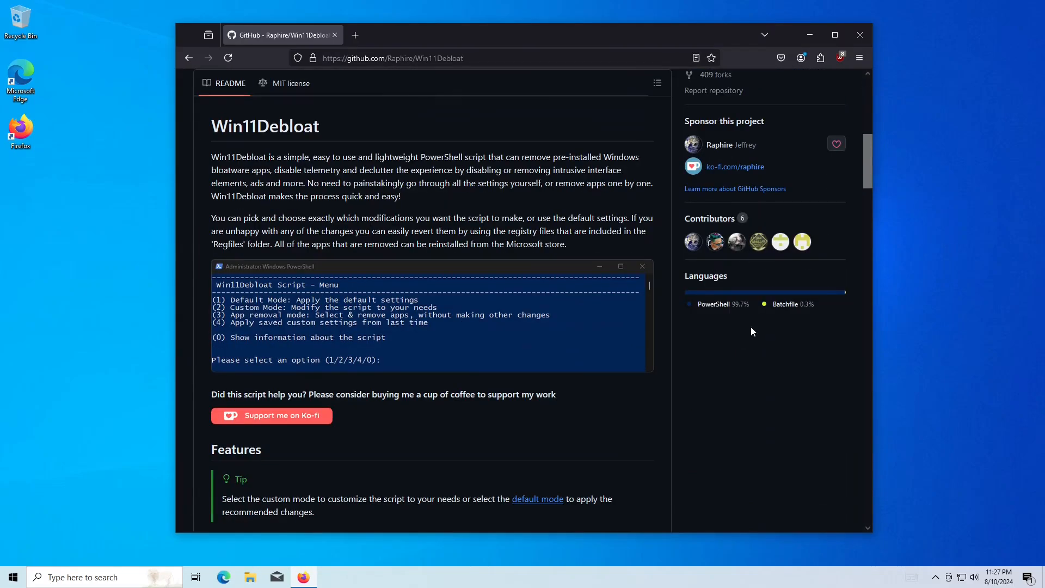
pyautogui.moveTo(760, 328)
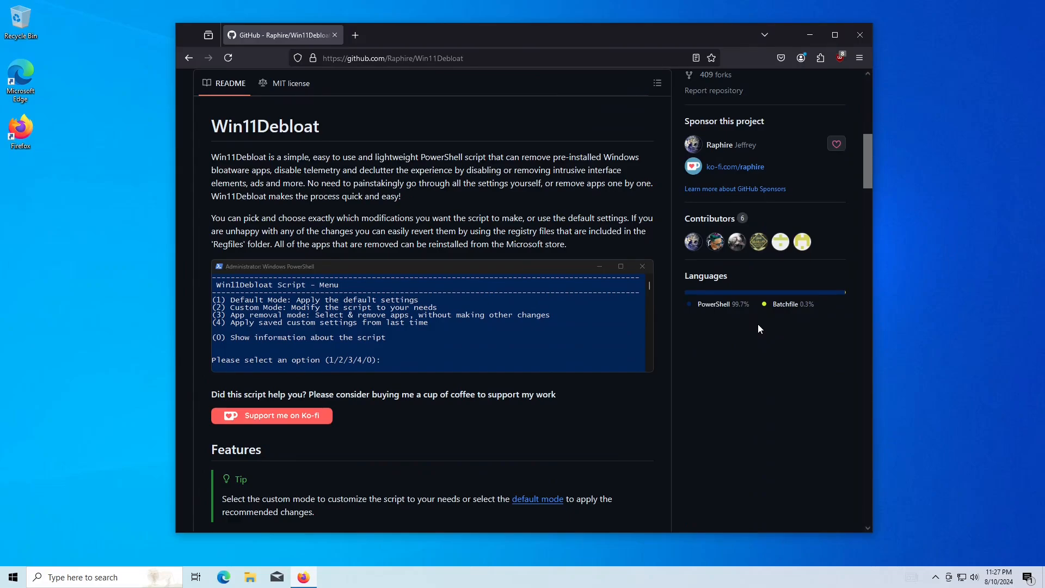
pyautogui.moveTo(765, 327)
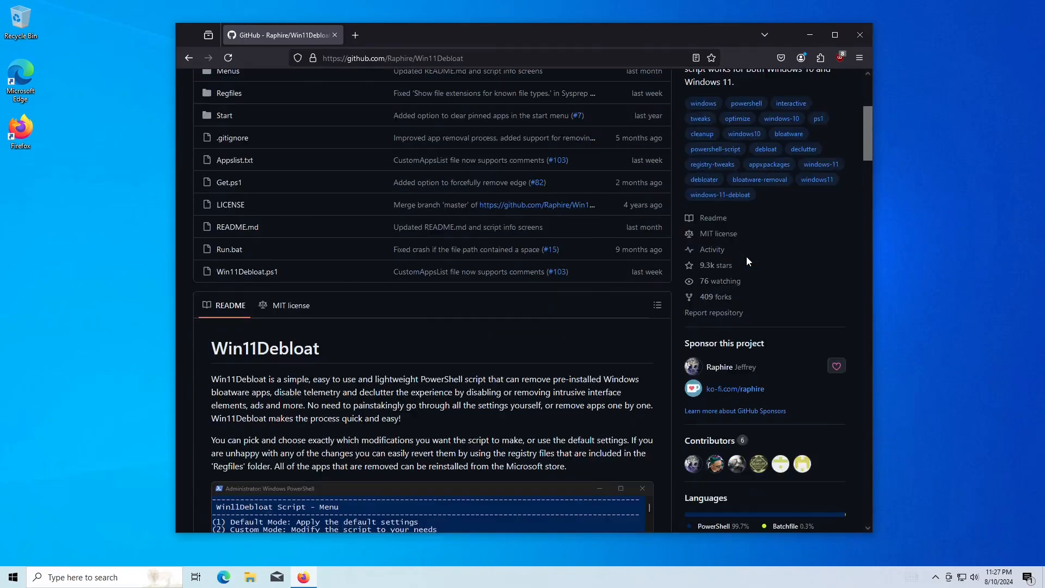
pyautogui.scroll(-3)
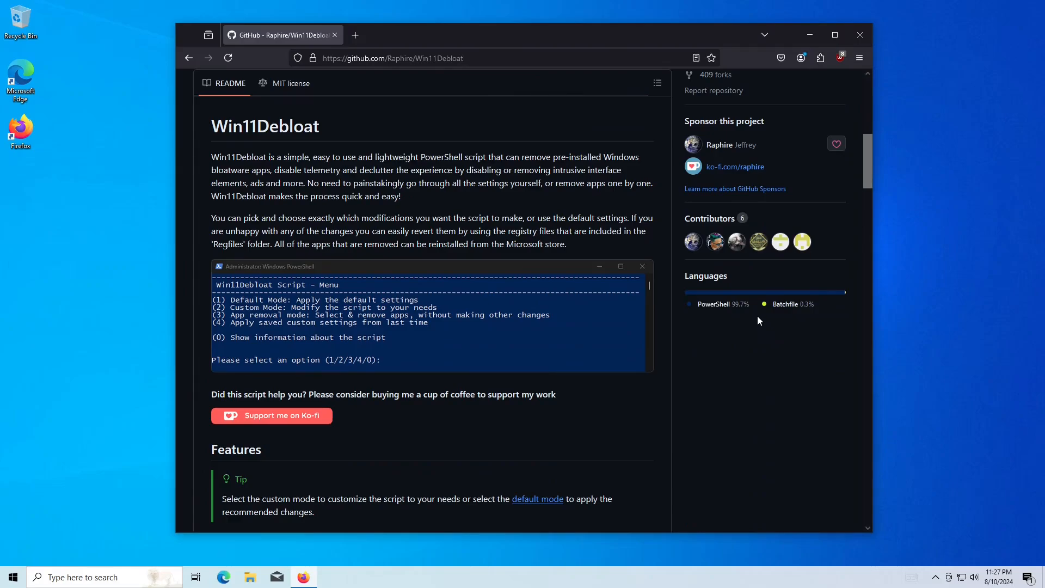
pyautogui.moveTo(764, 327)
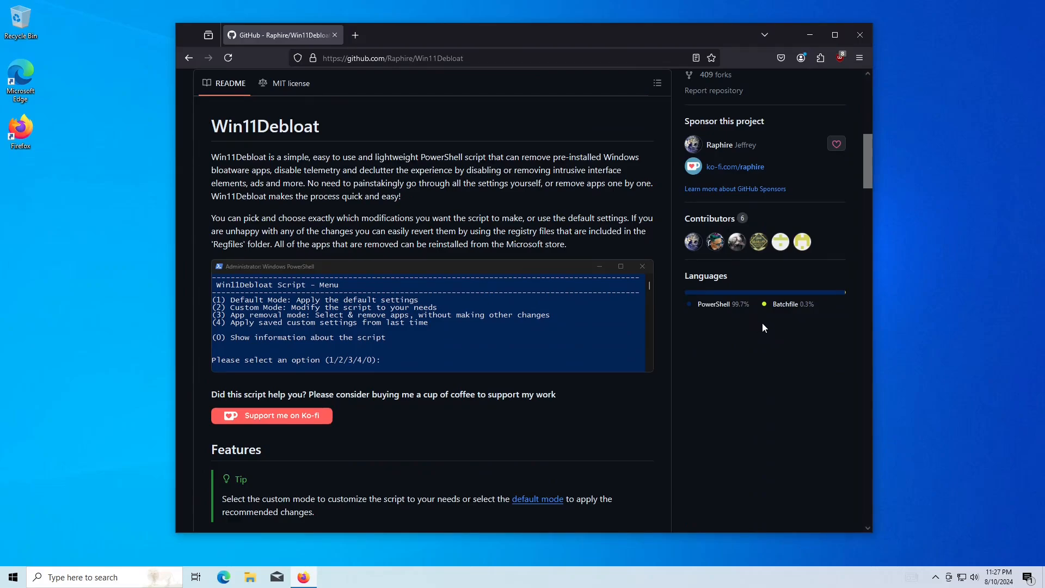
pyautogui.scroll(-3)
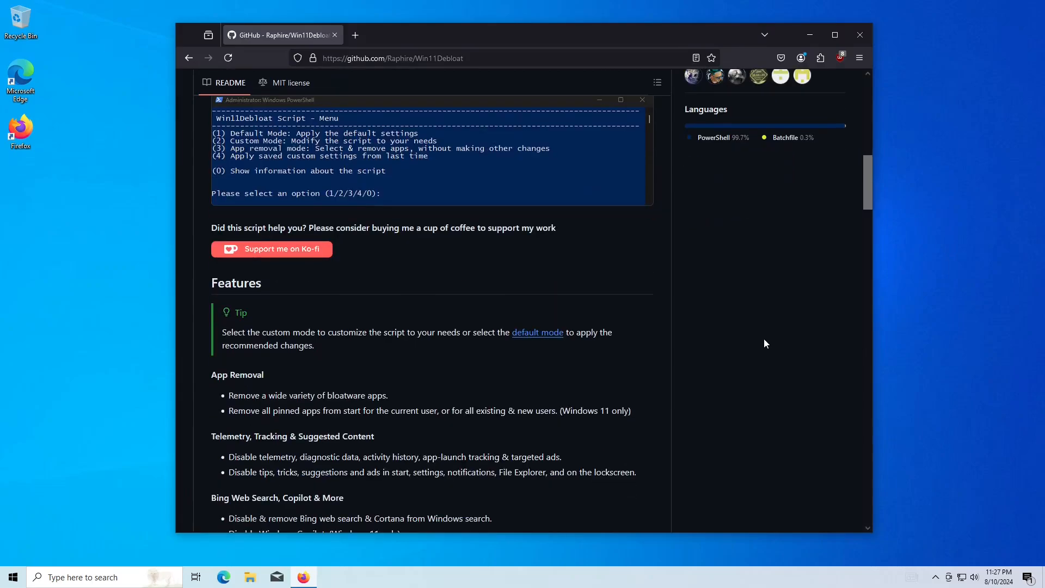
pyautogui.scroll(-3)
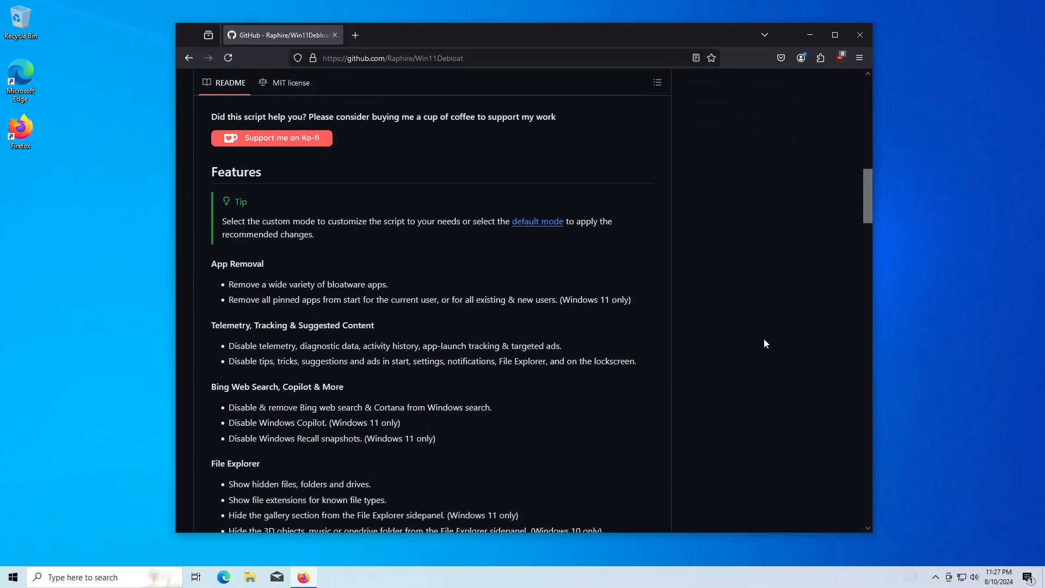
pyautogui.scroll(-3)
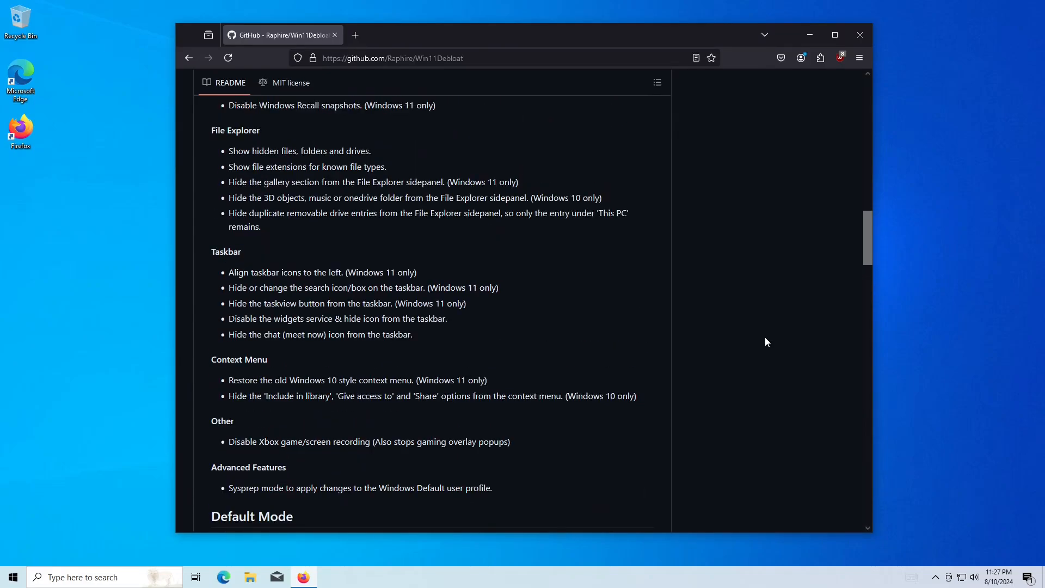
pyautogui.scroll(-3)
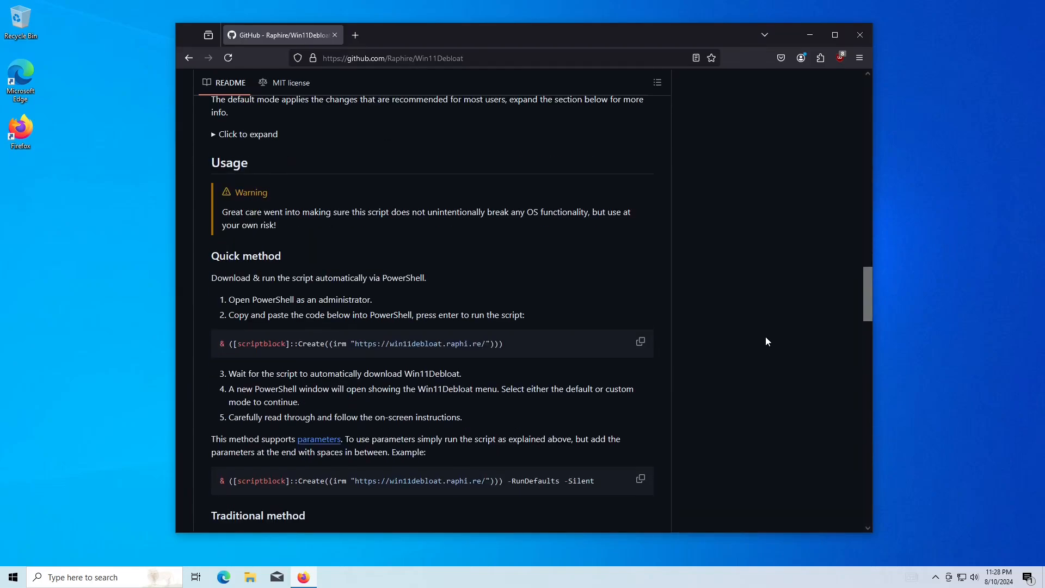
pyautogui.scroll(-3)
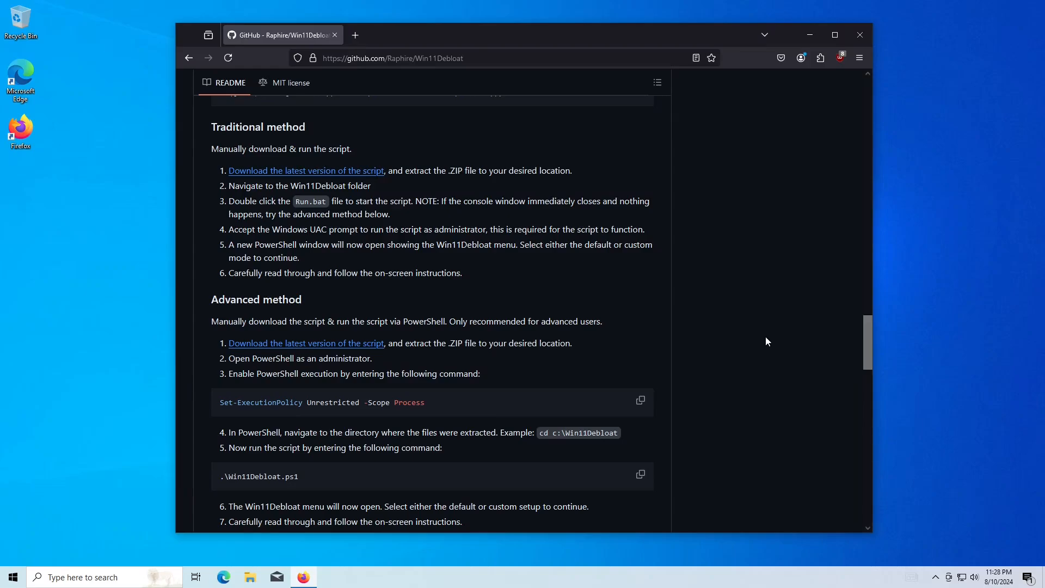
pyautogui.scroll(-3)
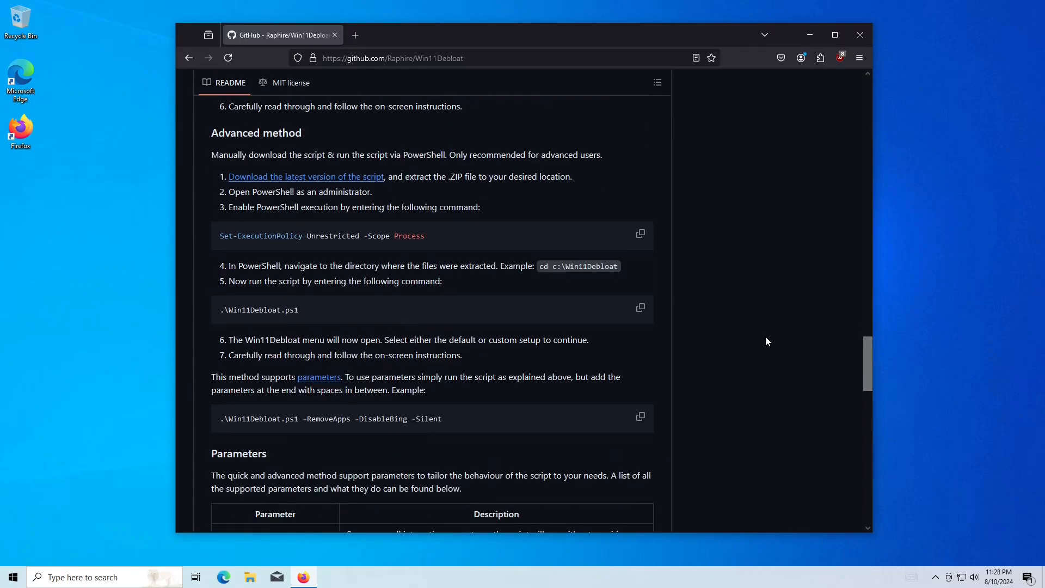
pyautogui.scroll(-3)
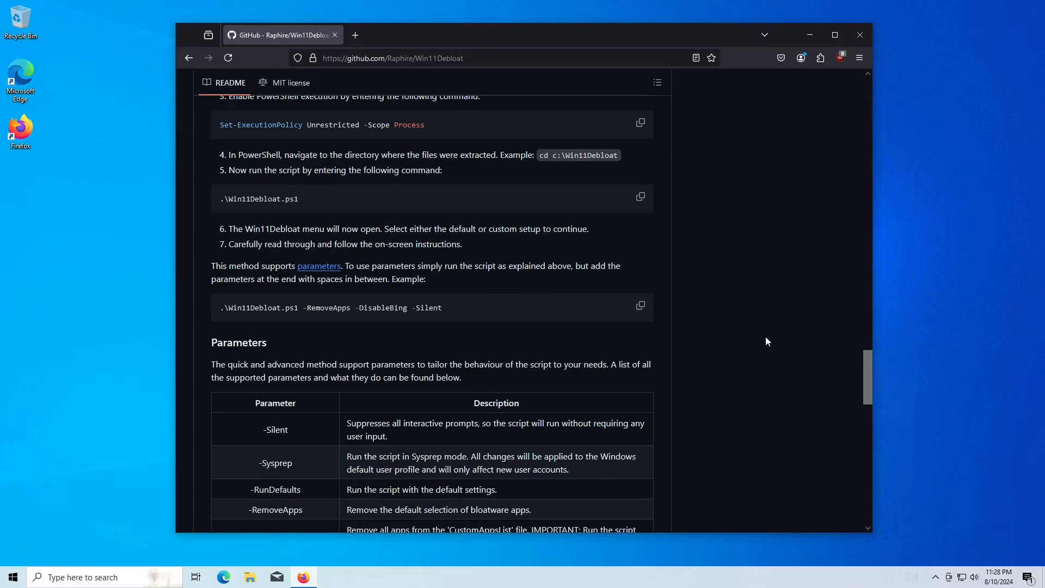
pyautogui.scroll(3)
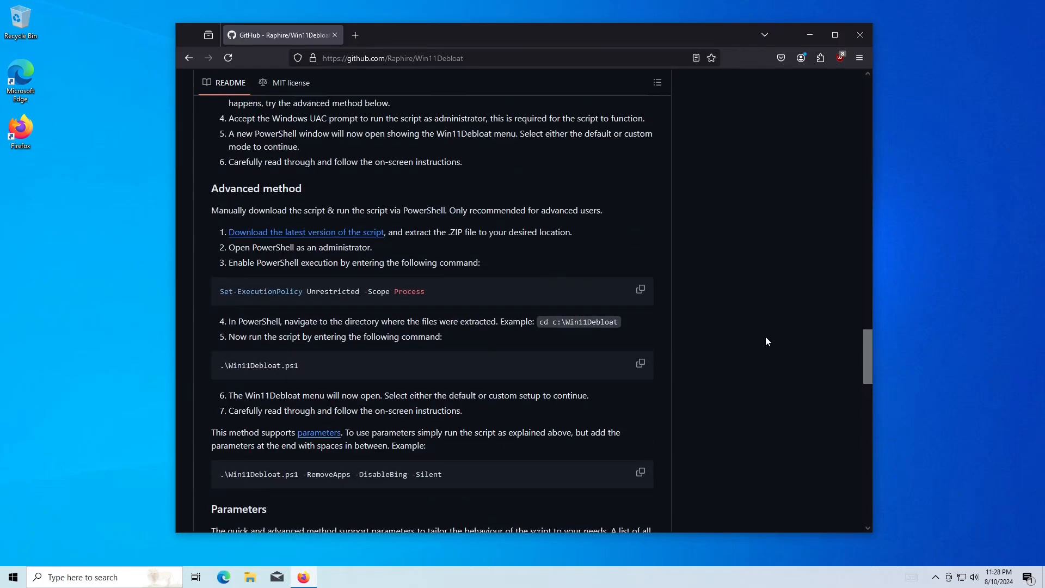
pyautogui.scroll(3)
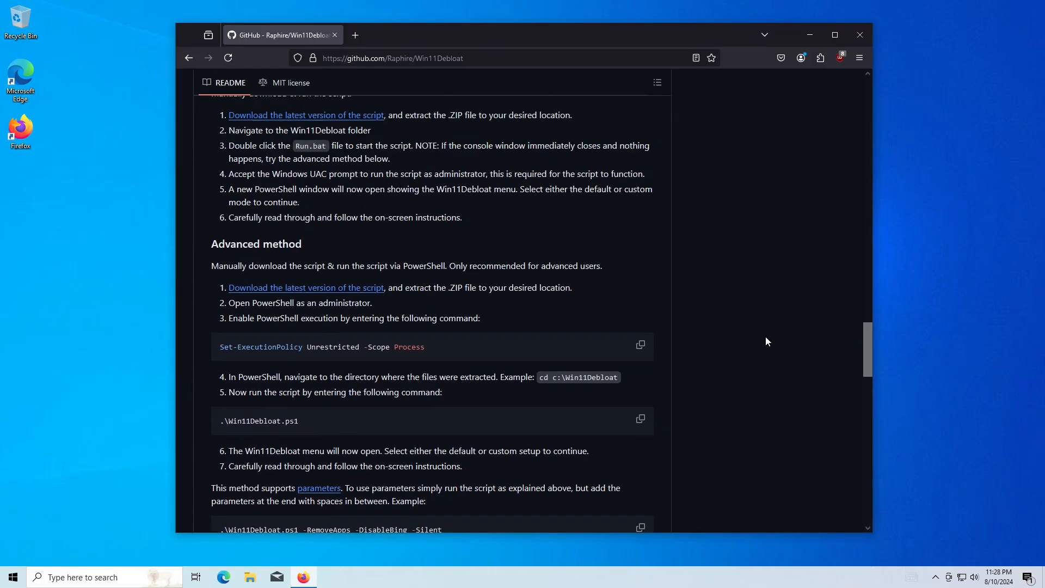
pyautogui.scroll(-3)
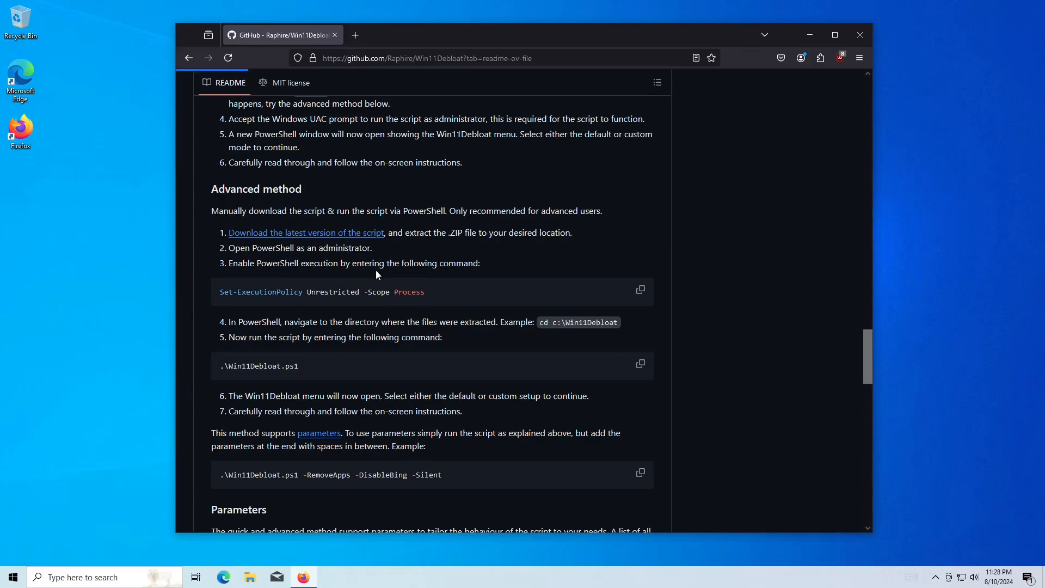
# Step: Extract the downloaded Win11Debloat-master zip into Downloads via Extract All, then close the Explorer window
pyautogui.click(305, 233)
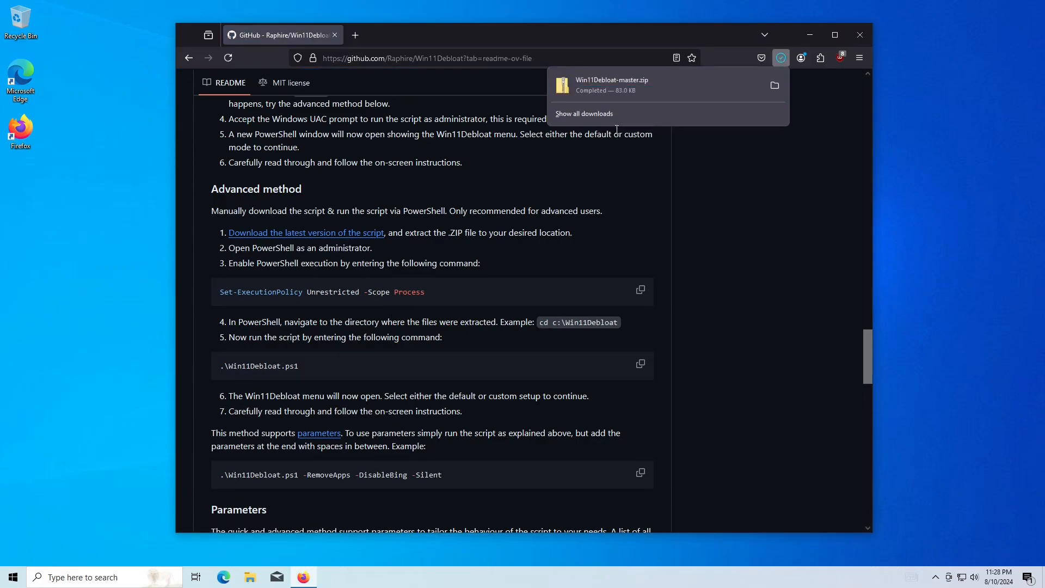
pyautogui.click(774, 85)
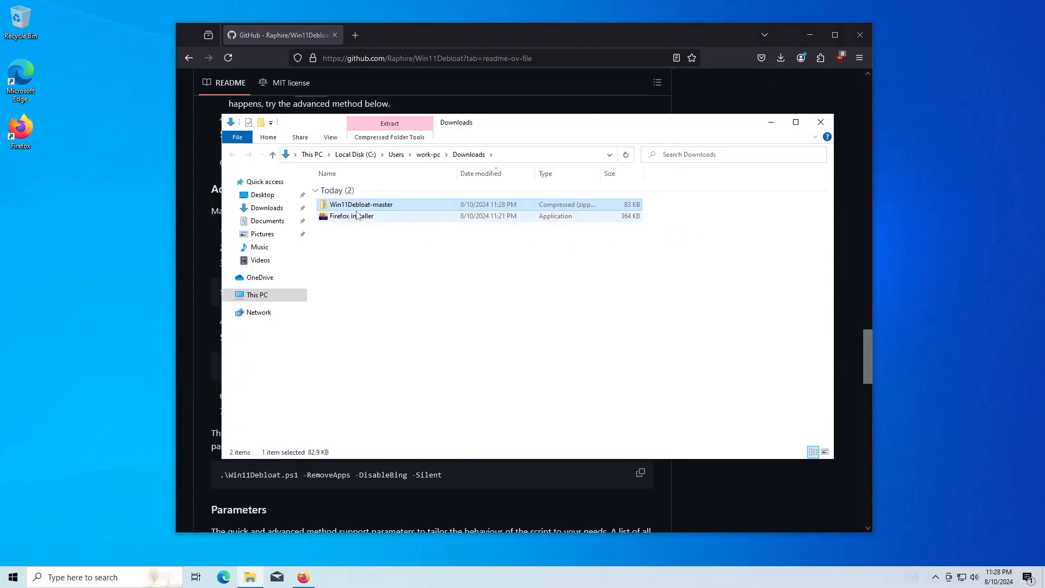
pyautogui.rightClick(362, 203)
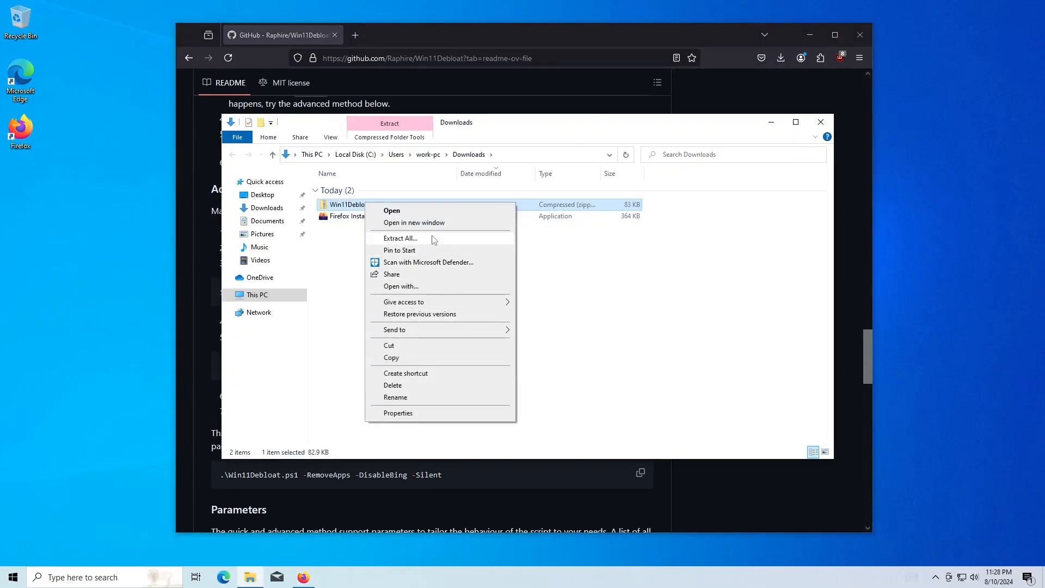
pyautogui.click(400, 238)
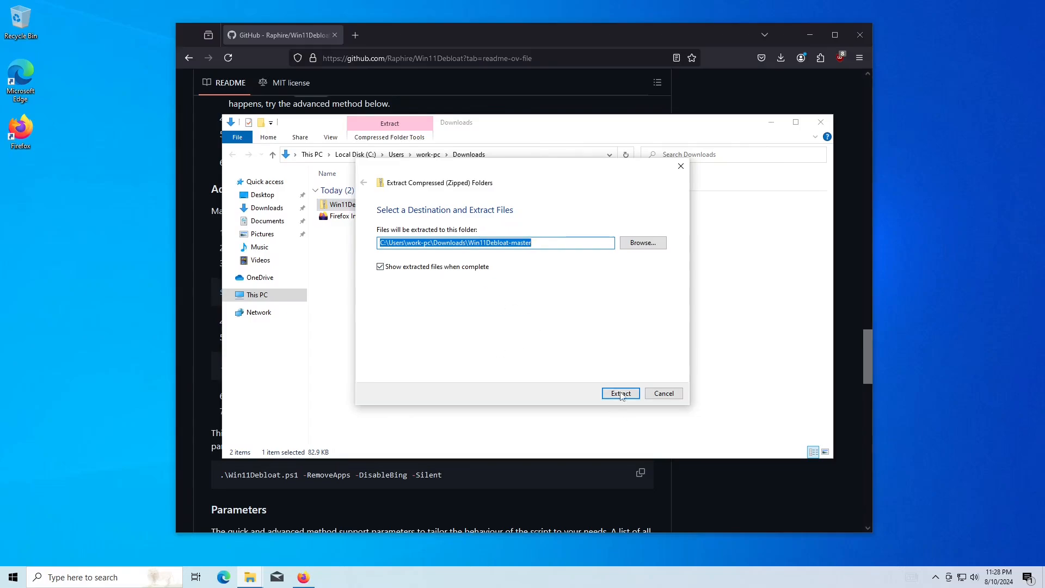
pyautogui.click(620, 393)
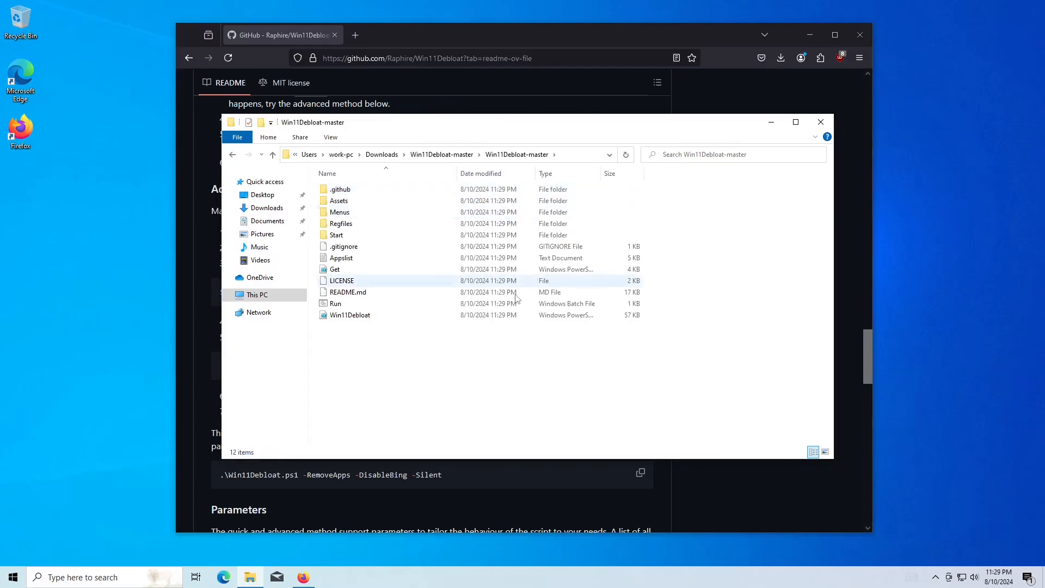
pyautogui.click(820, 122)
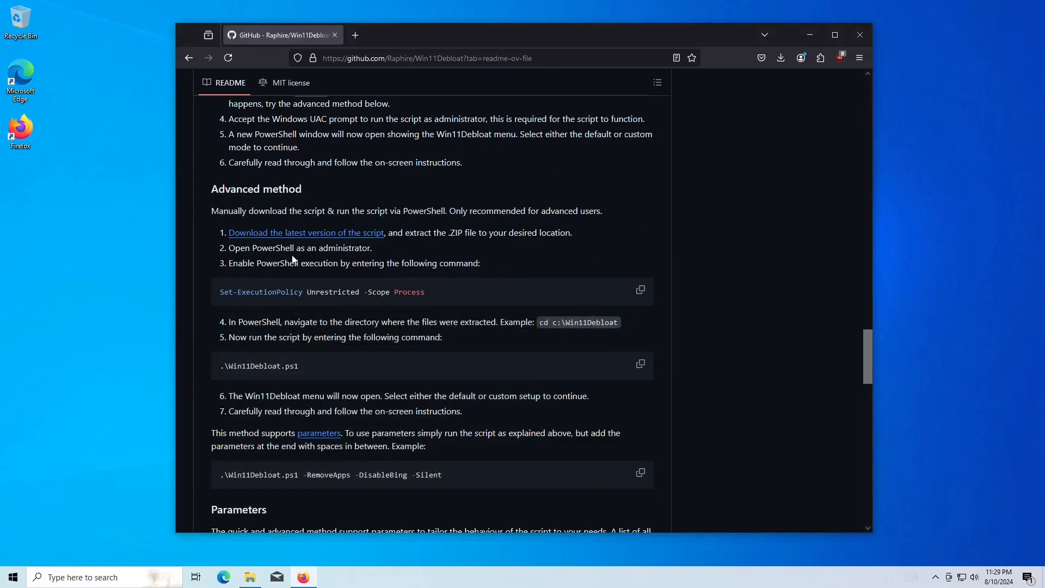
pyautogui.moveTo(558, 317)
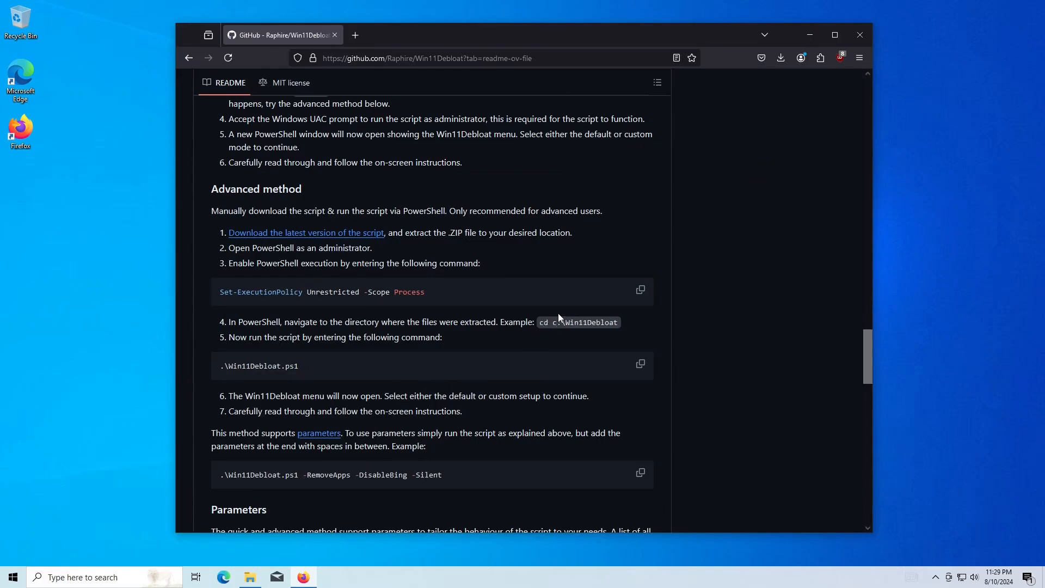
# Step: Launch Windows PowerShell as administrator from the taskbar search 'power', accepting the UAC prompt
pyautogui.write('power')
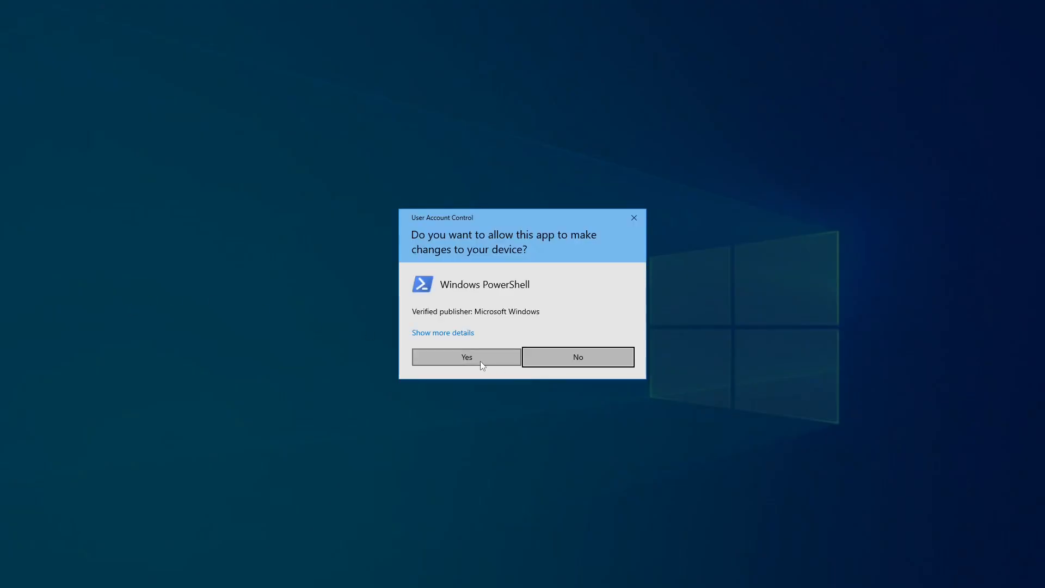
pyautogui.click(466, 357)
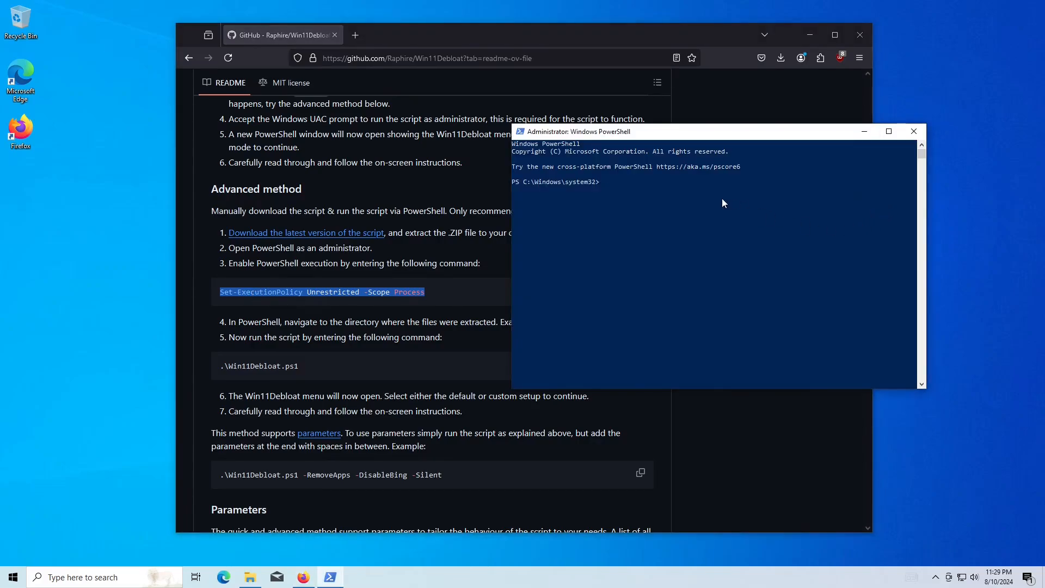
# Step: Run Set-ExecutionPolicy Unrestricted -Scope Process and cd into C:\Users\work-pc\Downloads\Win11Debloat-master\Win11Debloat-master
pyautogui.write('Set-ExecutionPolicy Unrestricted -Scope Process')
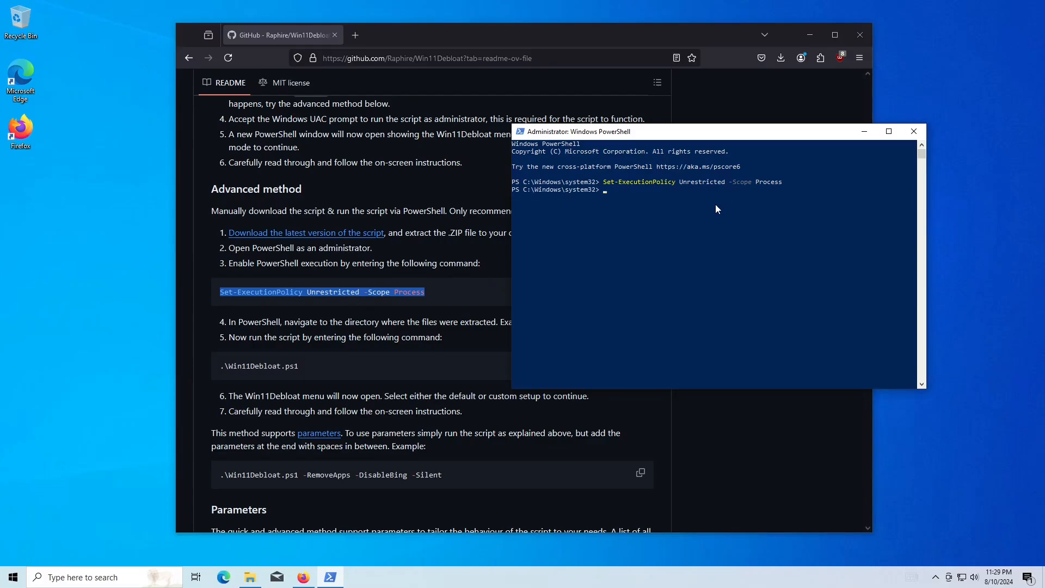
pyautogui.moveTo(647, 138)
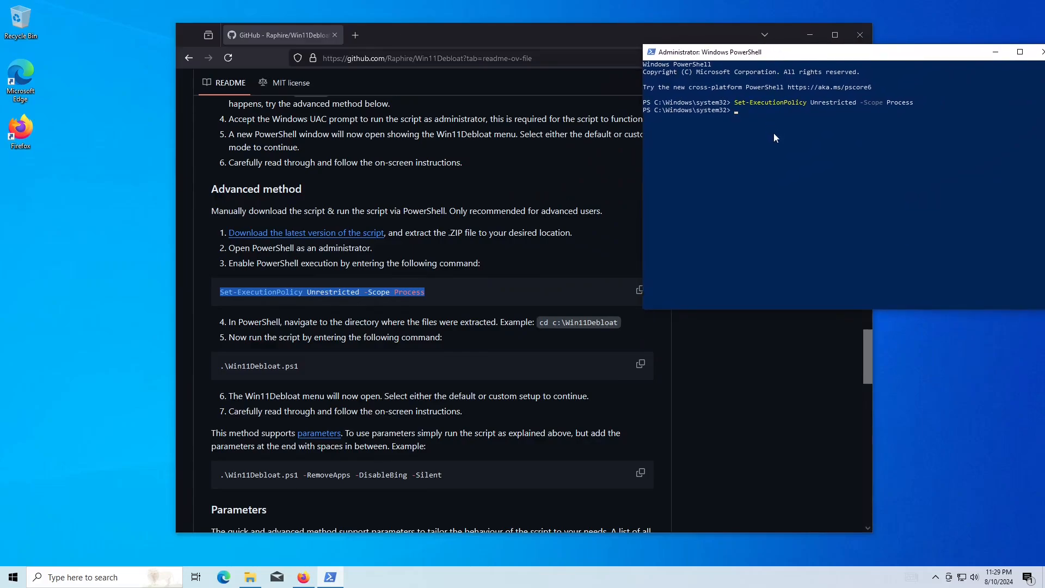
pyautogui.write("cd 'C:")
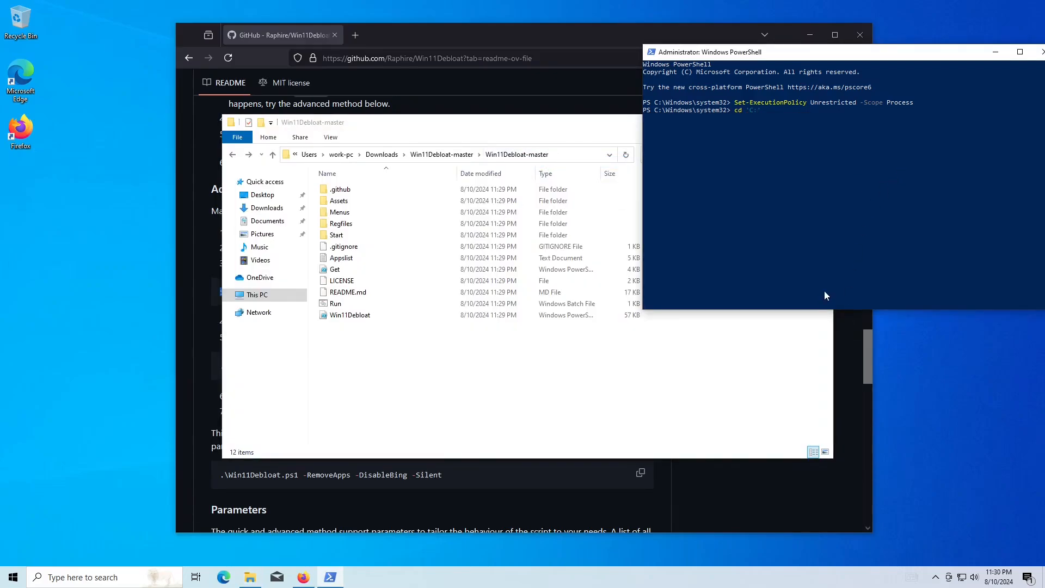
pyautogui.write('C:\\Users\\work-pc\\Downloads\\Win11Debloat-master\\Win11Debloat-master')
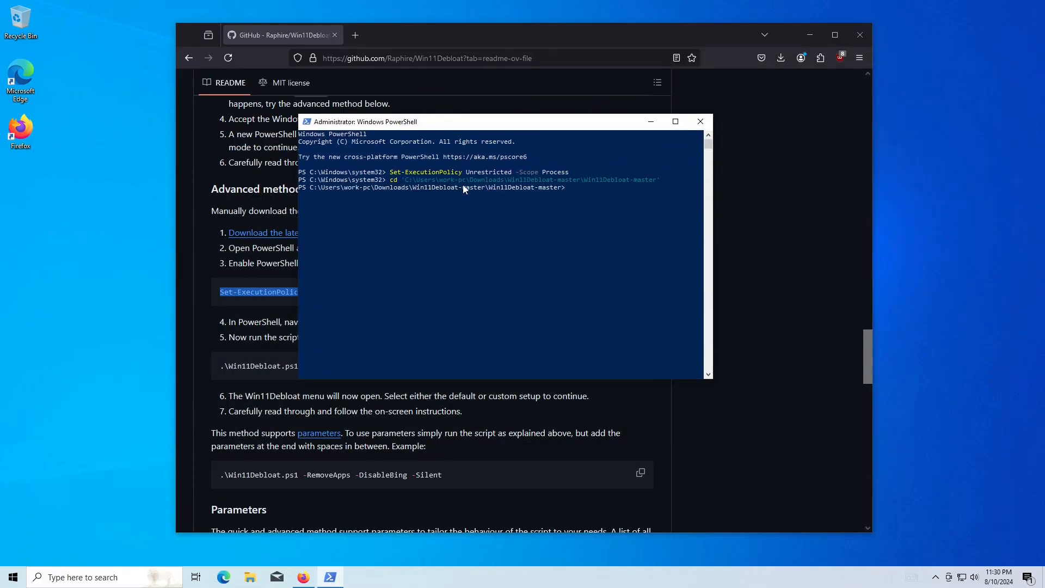
pyautogui.moveTo(366, 121); pyautogui.dragTo(619, 84)
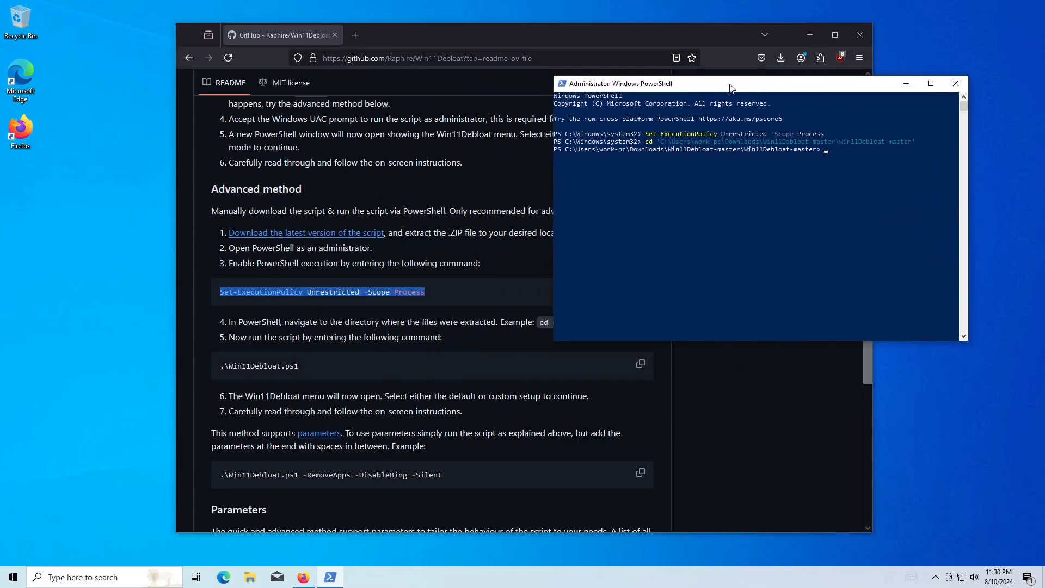
pyautogui.moveTo(732, 84); pyautogui.dragTo(603, 43)
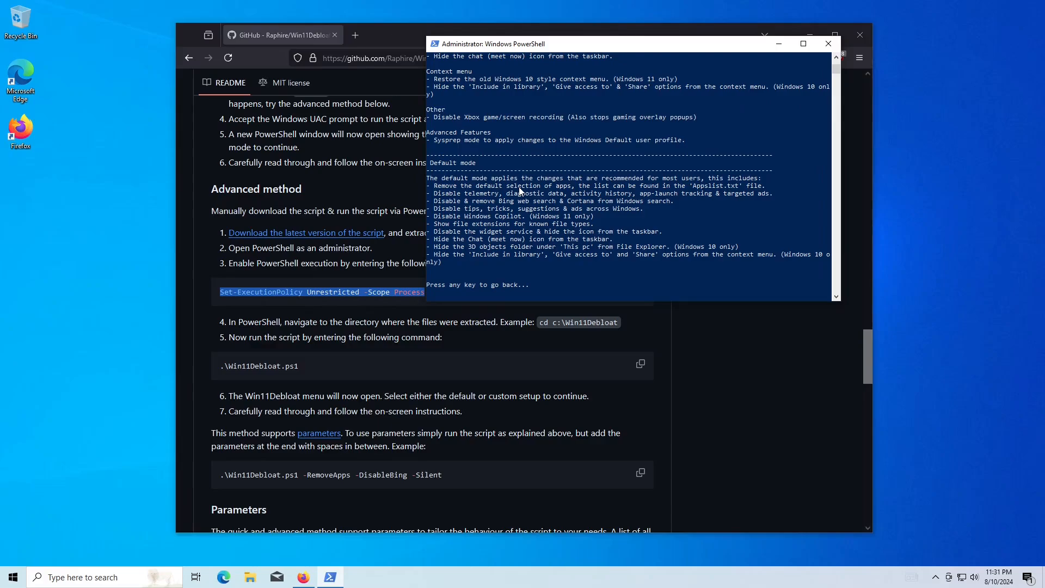
pyautogui.moveTo(849, 101)
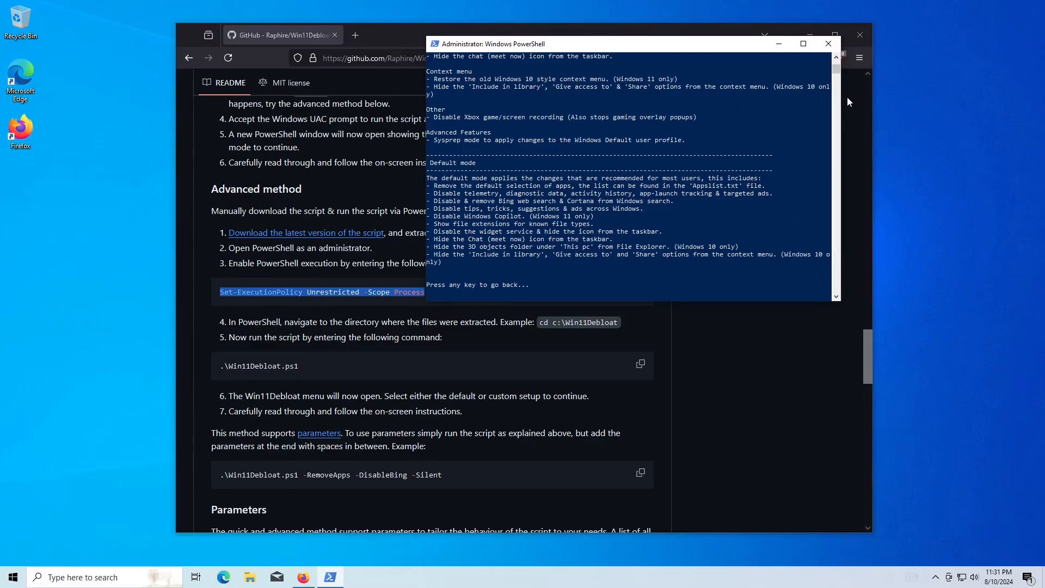
# Step: Run .\Win11Debloat.ps1 and read through its feature list and default-mode changes
pyautogui.press('enter')
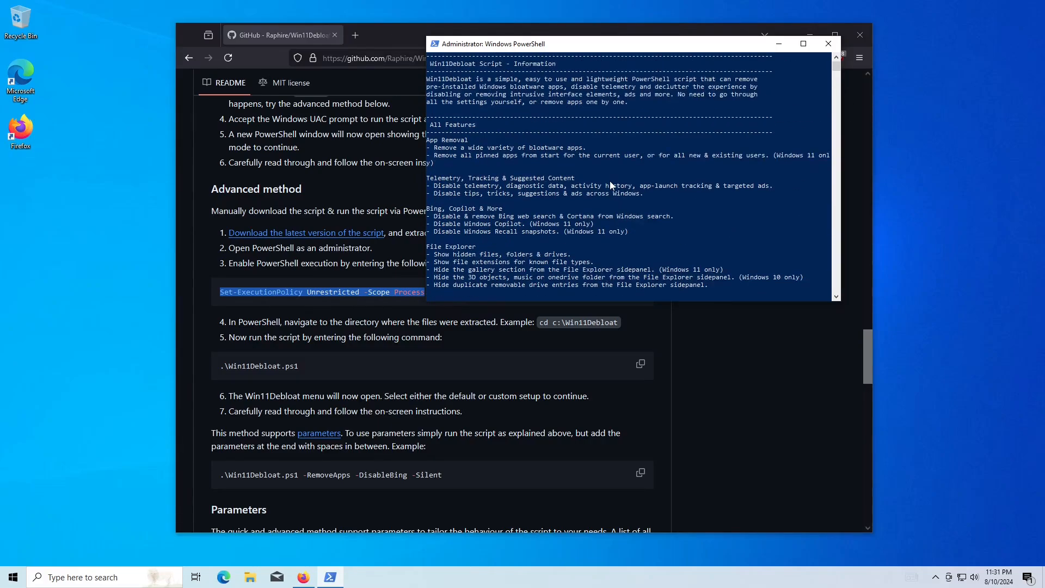
pyautogui.scroll(-3)
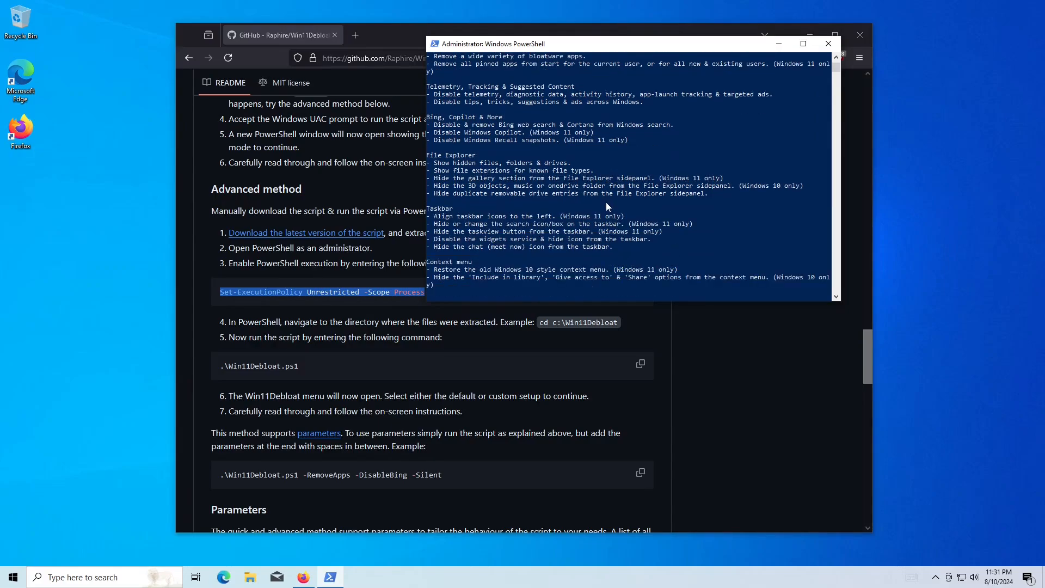
pyautogui.scroll(-3)
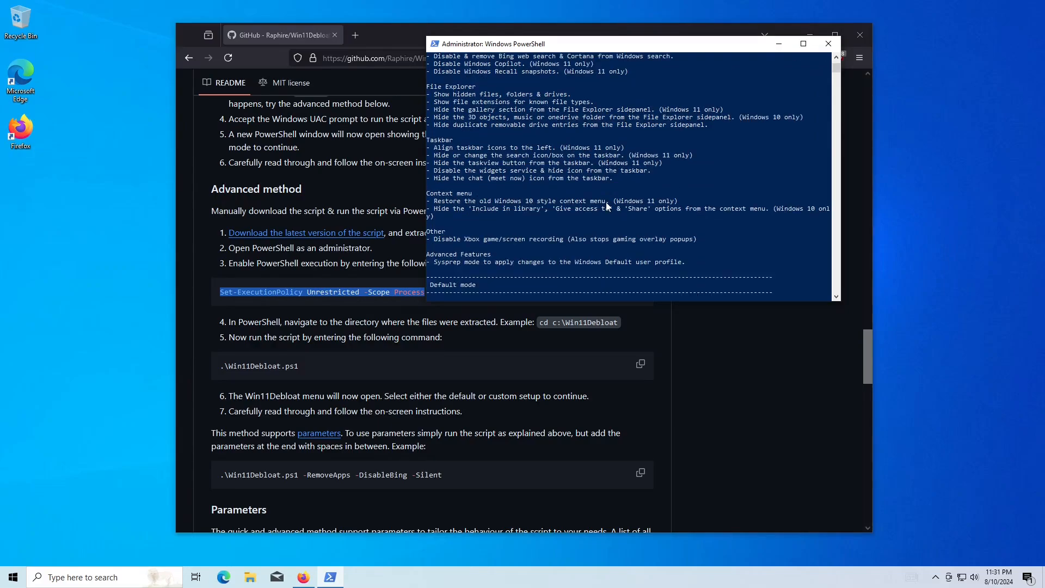
pyautogui.scroll(-3)
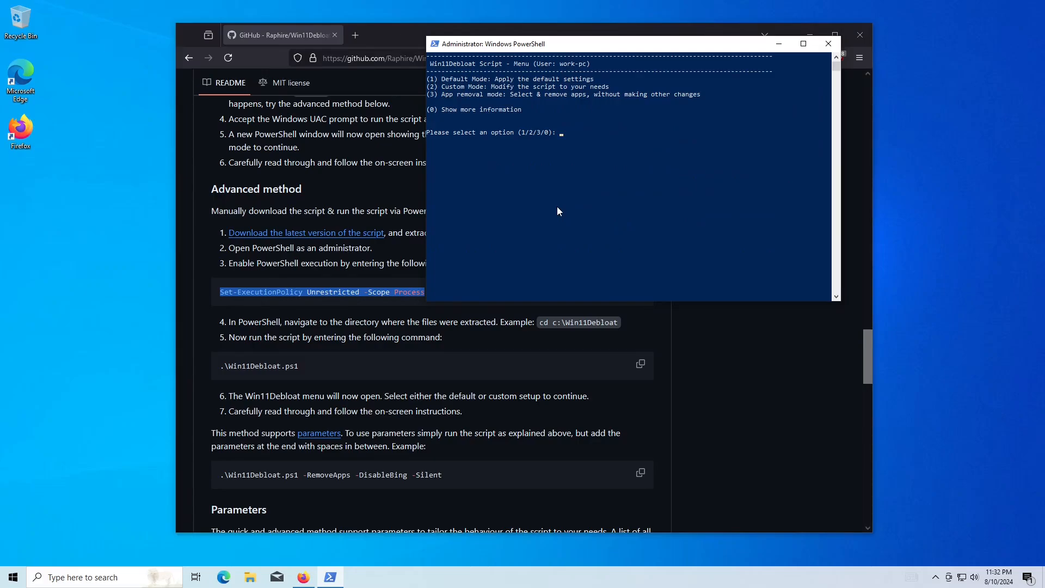
# Step: Enter 2 at the Win11Debloat menu to choose Custom Mode
pyautogui.write('2')
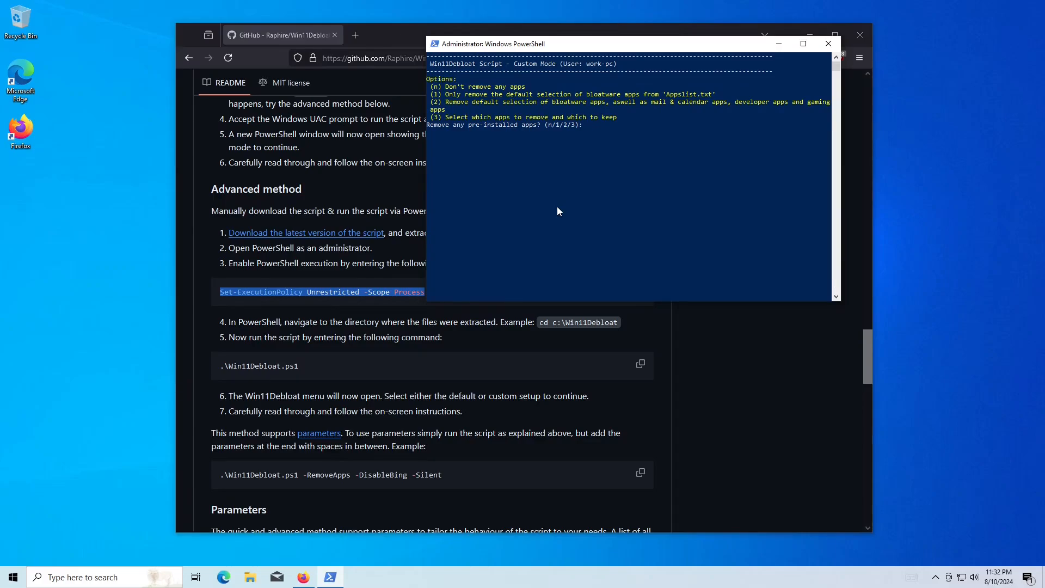
# Step: Choose app-removal option 2 and answer y to telemetry, tips, Bing, taskbar, widgets, chat, File Explorer and sidebar prompts
pyautogui.write('2')
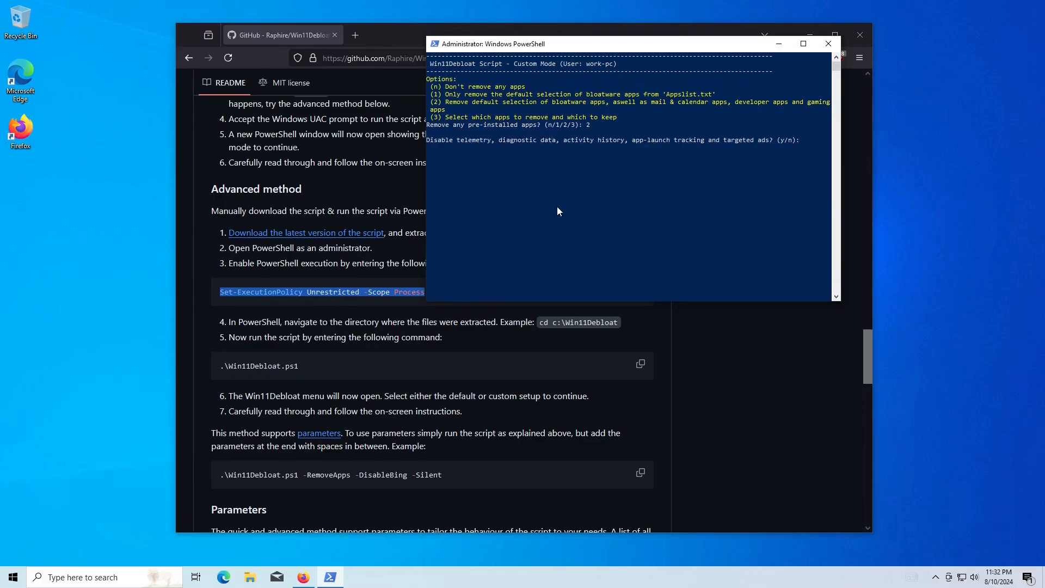
pyautogui.write('y')
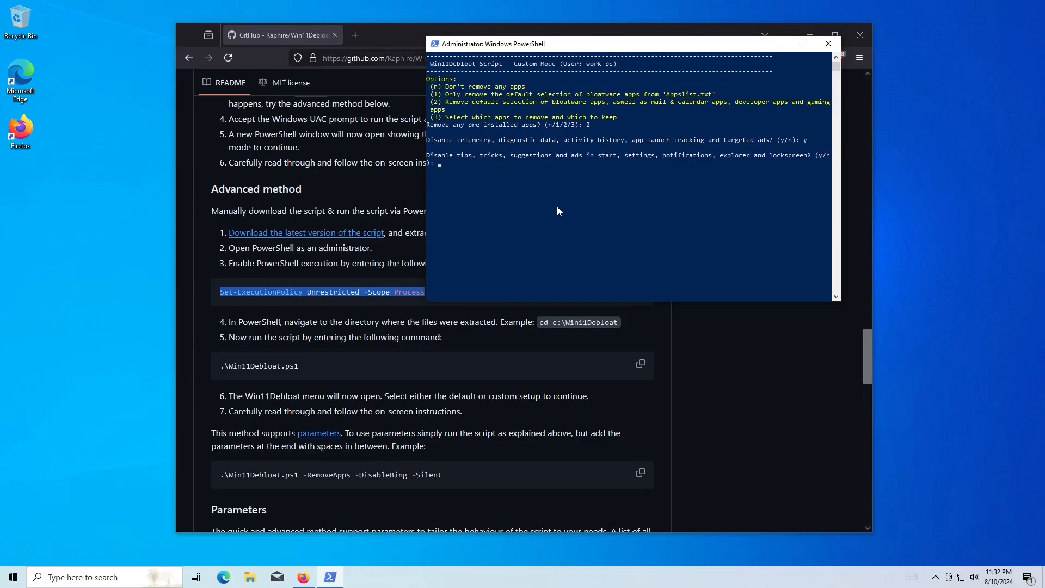
pyautogui.write('y')
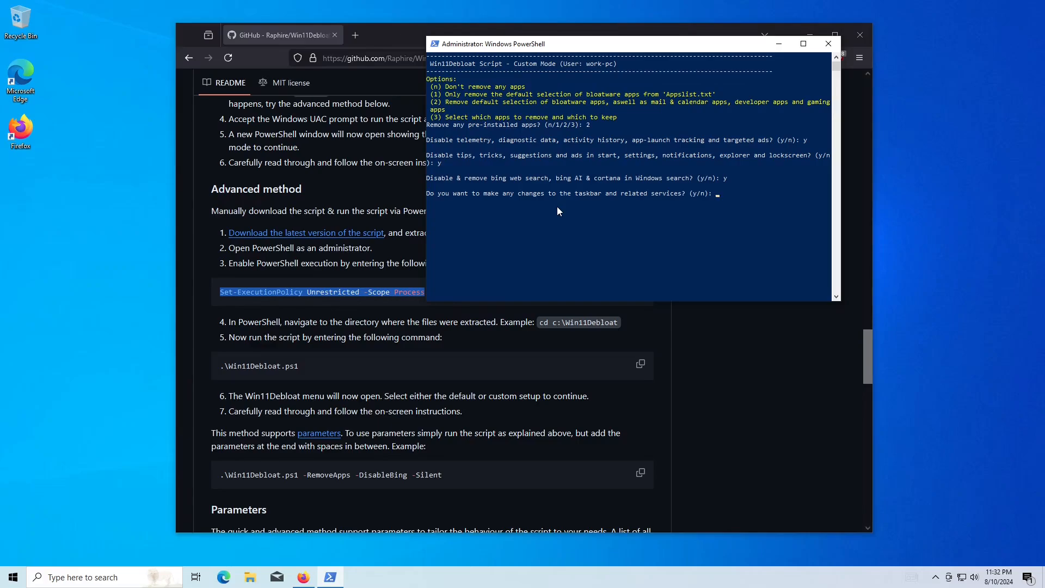
pyautogui.write('y')
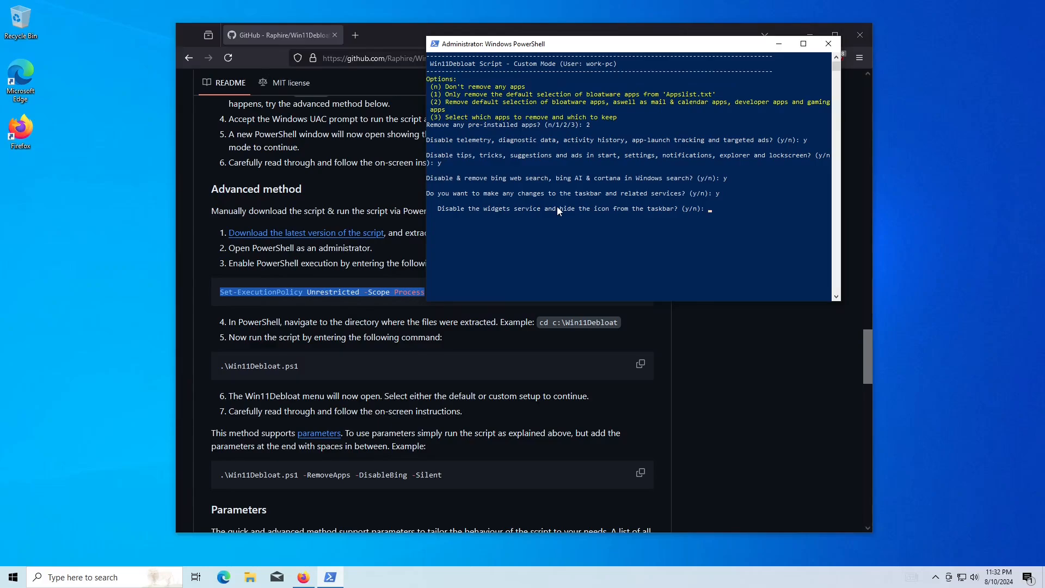
pyautogui.write('y')
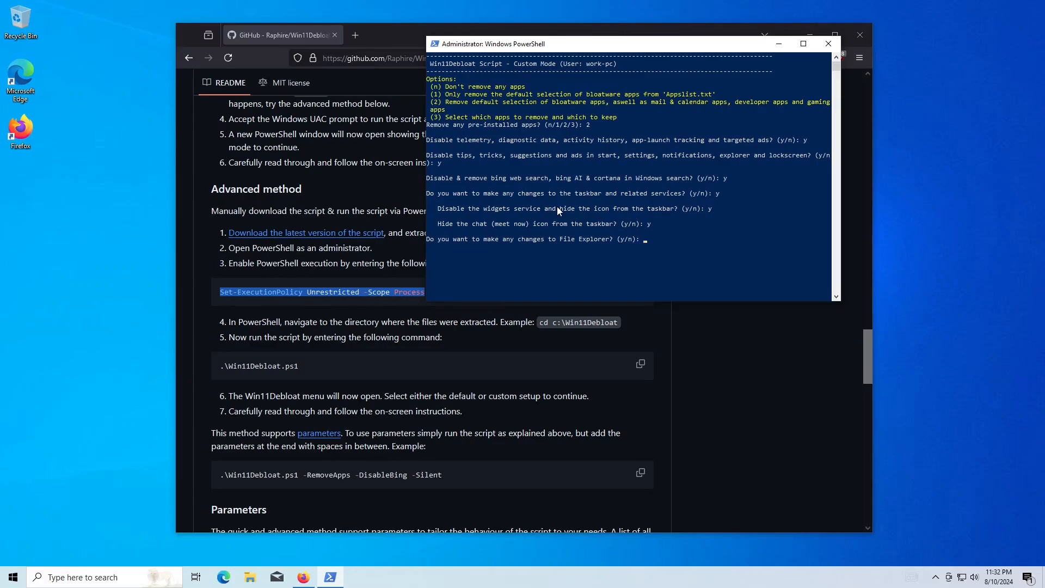
pyautogui.write('y')
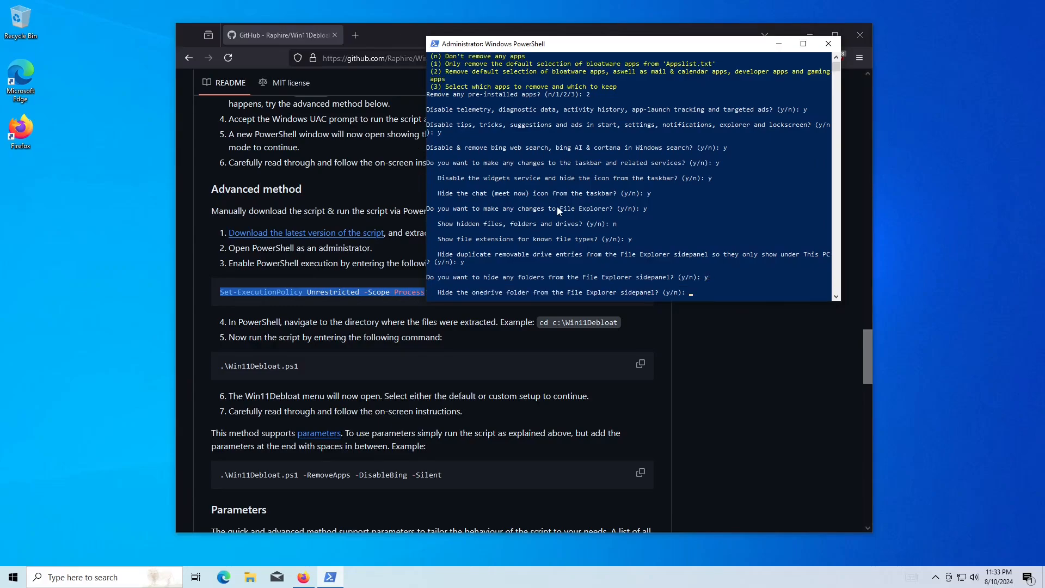
pyautogui.write('y')
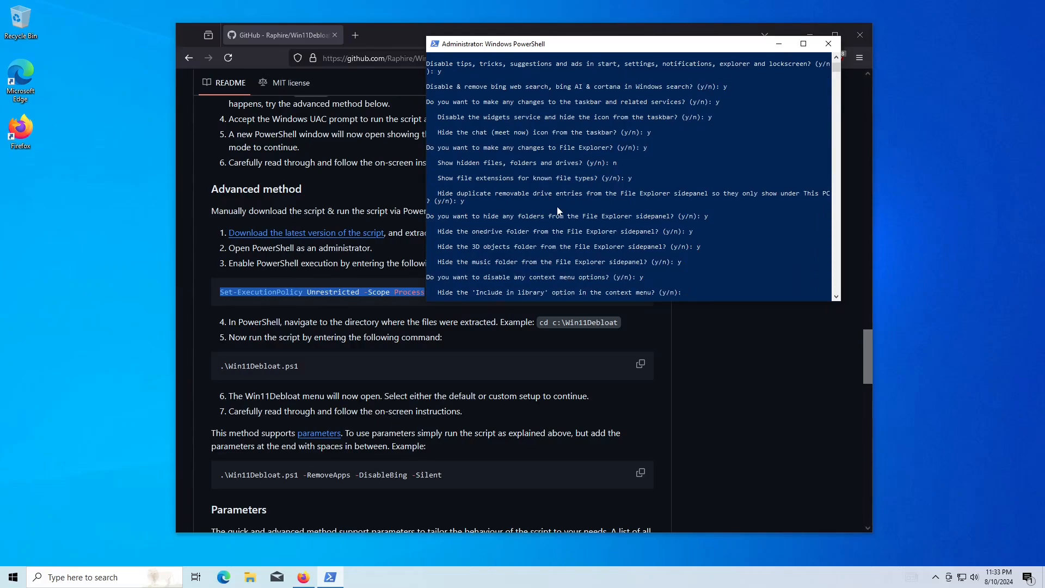
pyautogui.write('y')
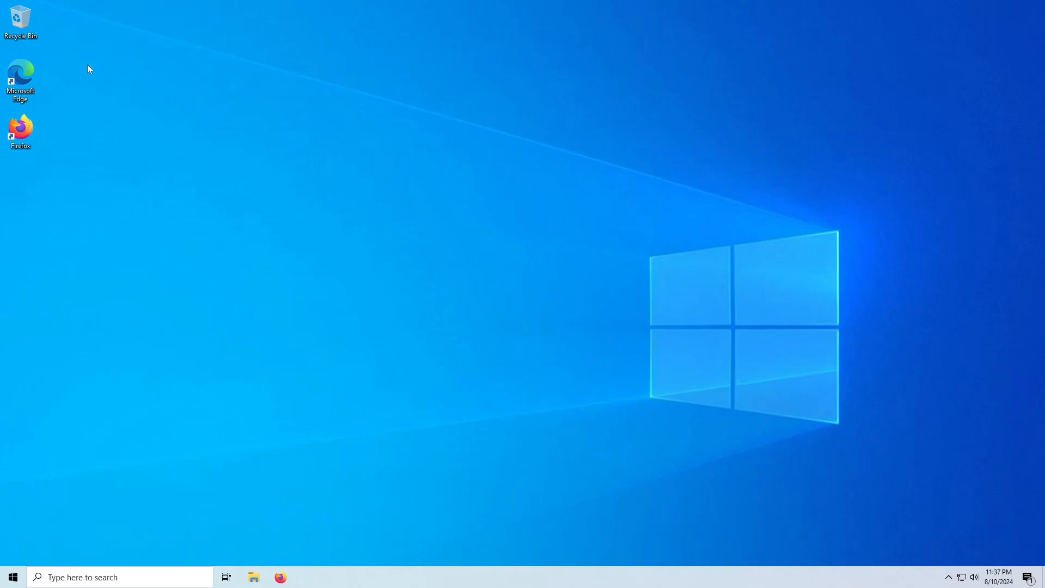
# Step: Review the shortened Apps and features list from the Start menu, then launch Windows Settings
pyautogui.rightClick(20, 76)
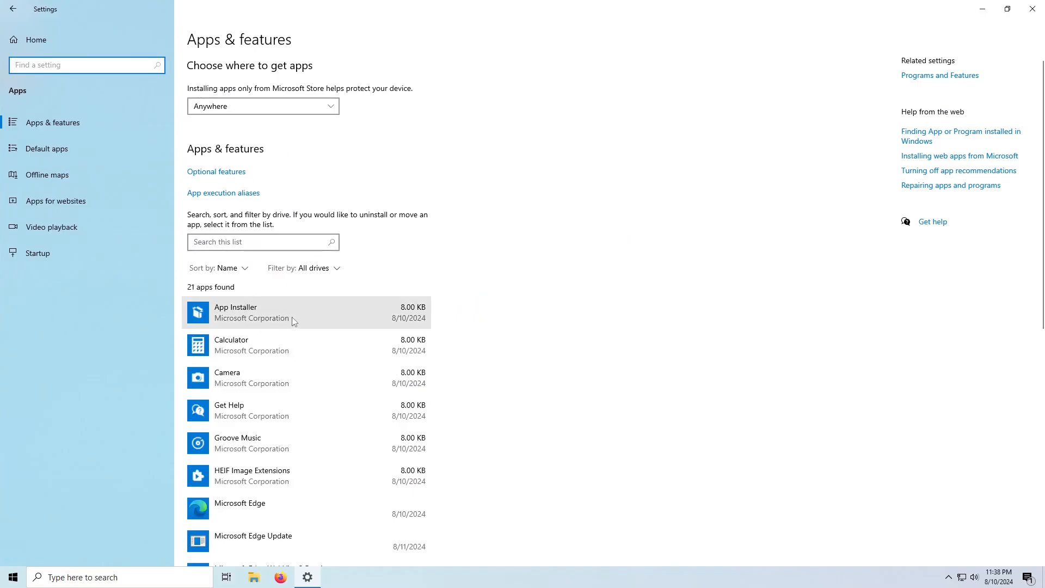
pyautogui.scroll(-3)
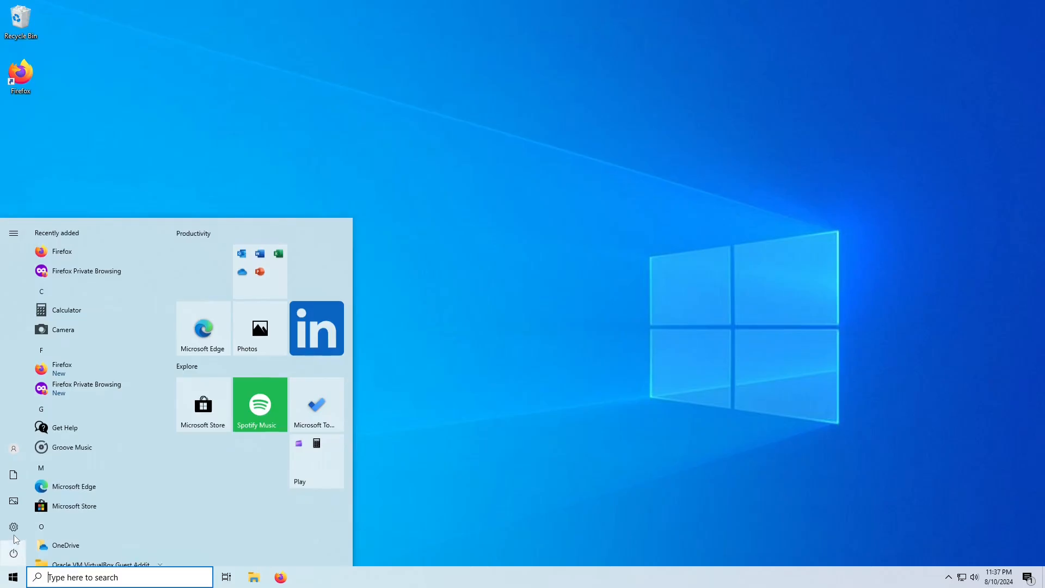
pyautogui.click(13, 527)
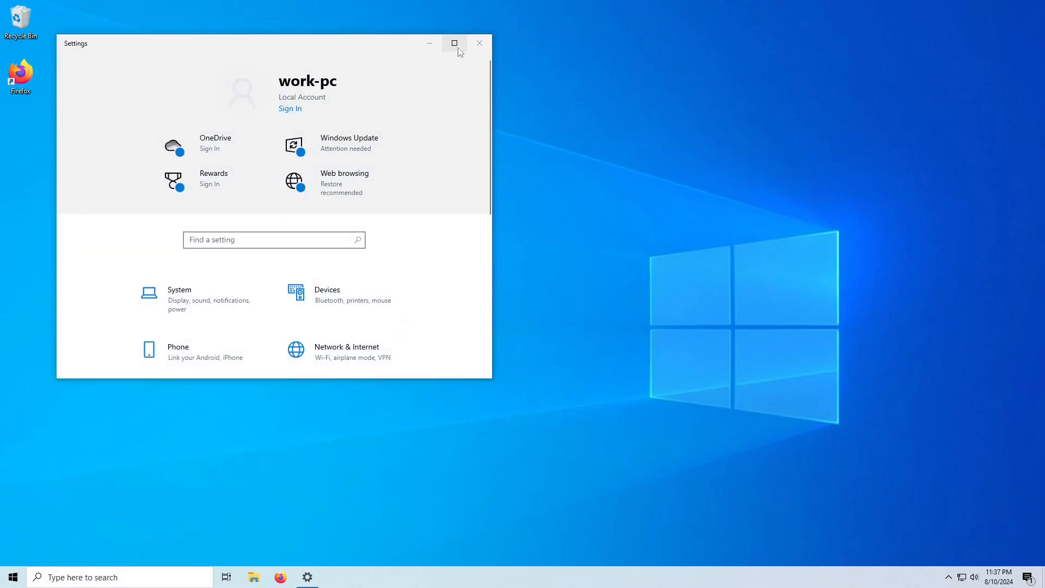
# Step: Maximize Settings and turn Night light on under System > Display
pyautogui.click(454, 44)
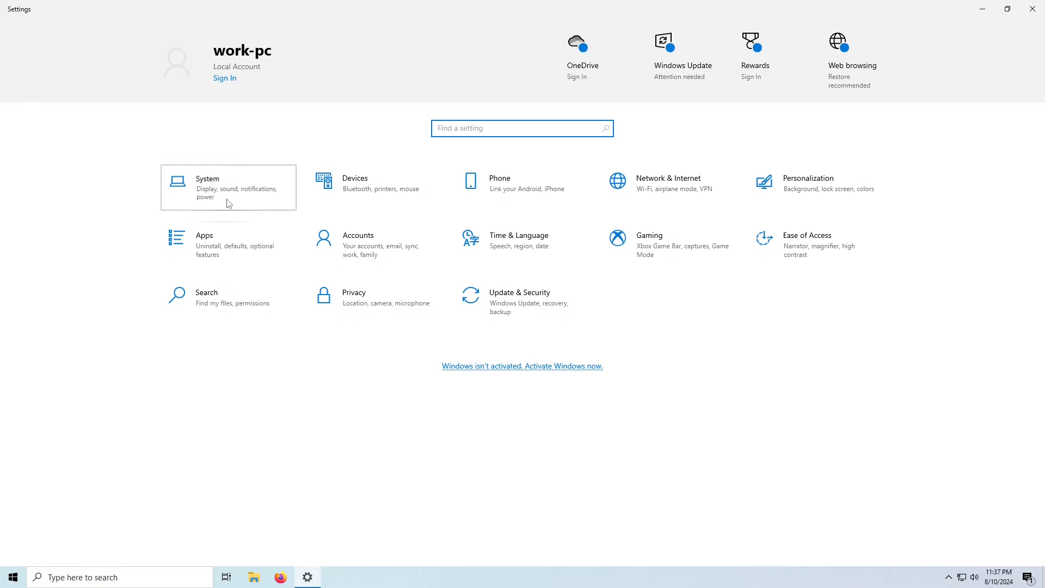
pyautogui.click(207, 187)
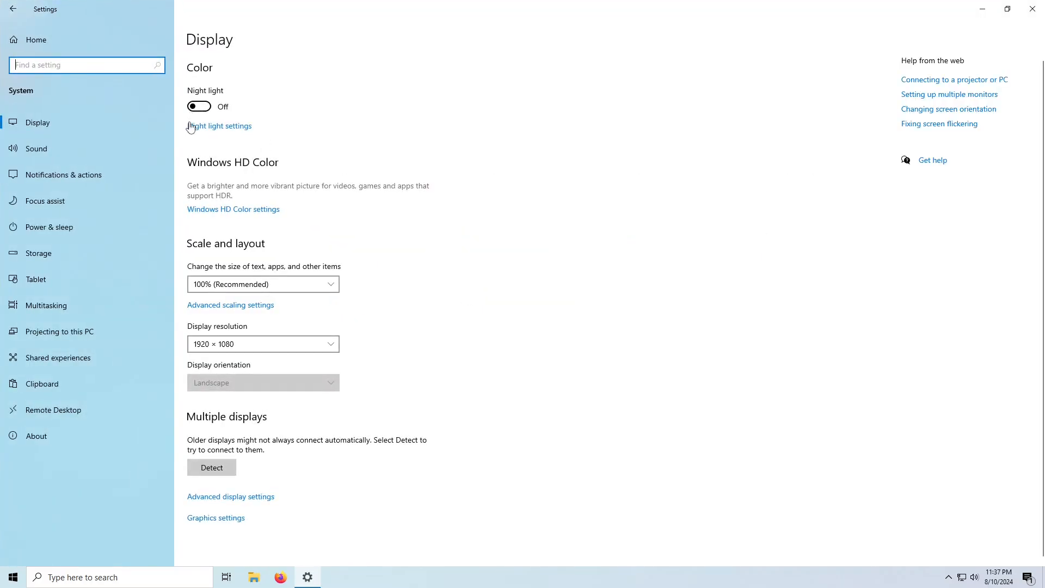
pyautogui.click(198, 105)
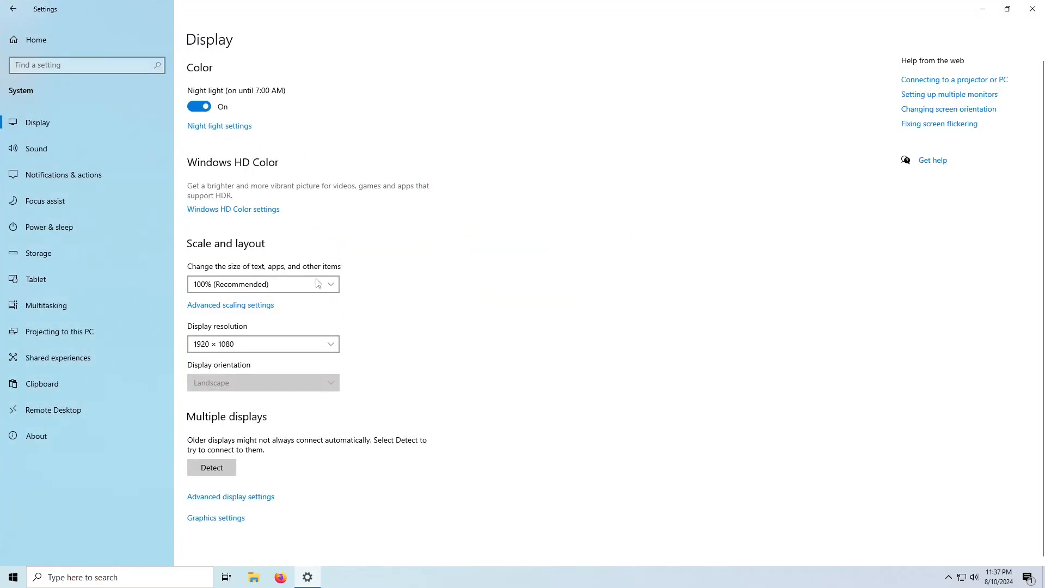
pyautogui.moveTo(76, 151)
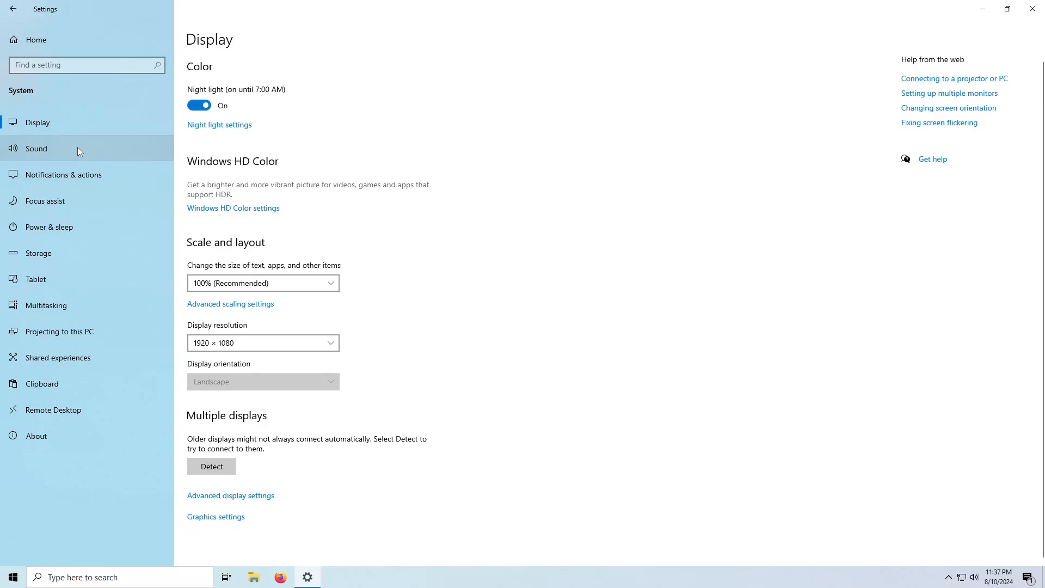
pyautogui.moveTo(303, 306)
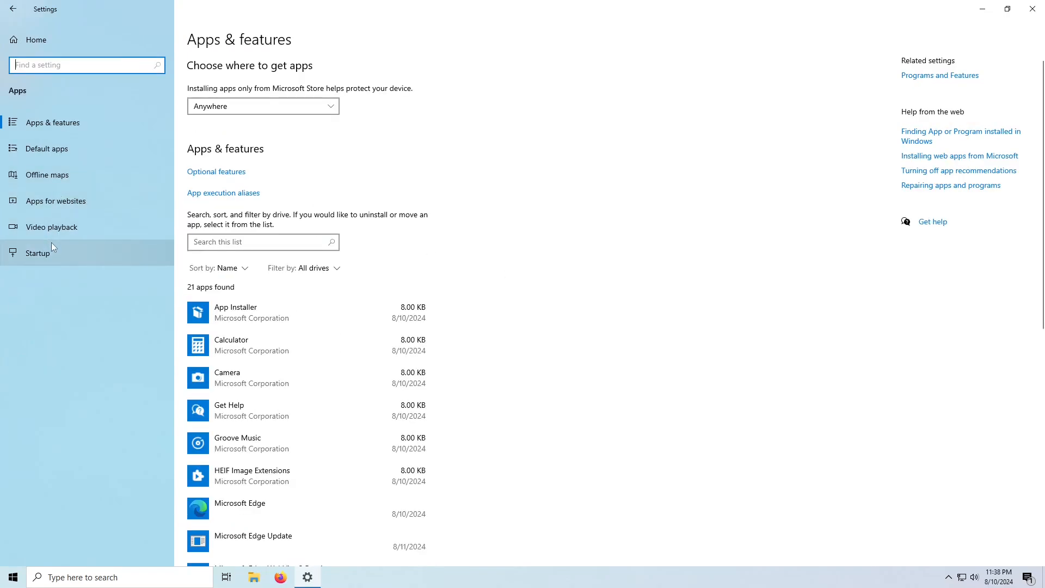
# Step: In Apps > Startup, switch off Microsoft Edge and Microsoft OneDrive at login
pyautogui.click(37, 252)
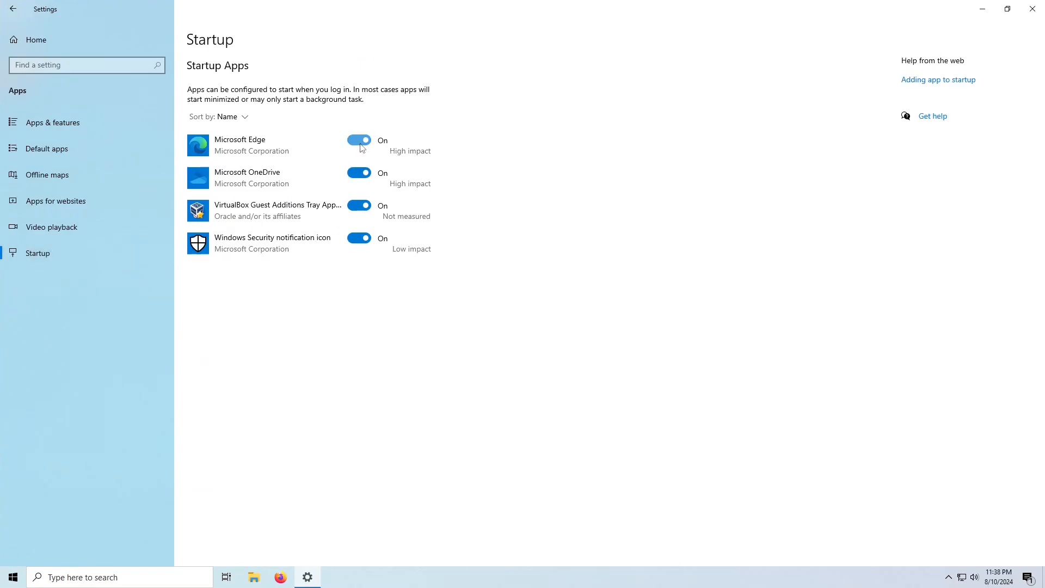
pyautogui.click(358, 140)
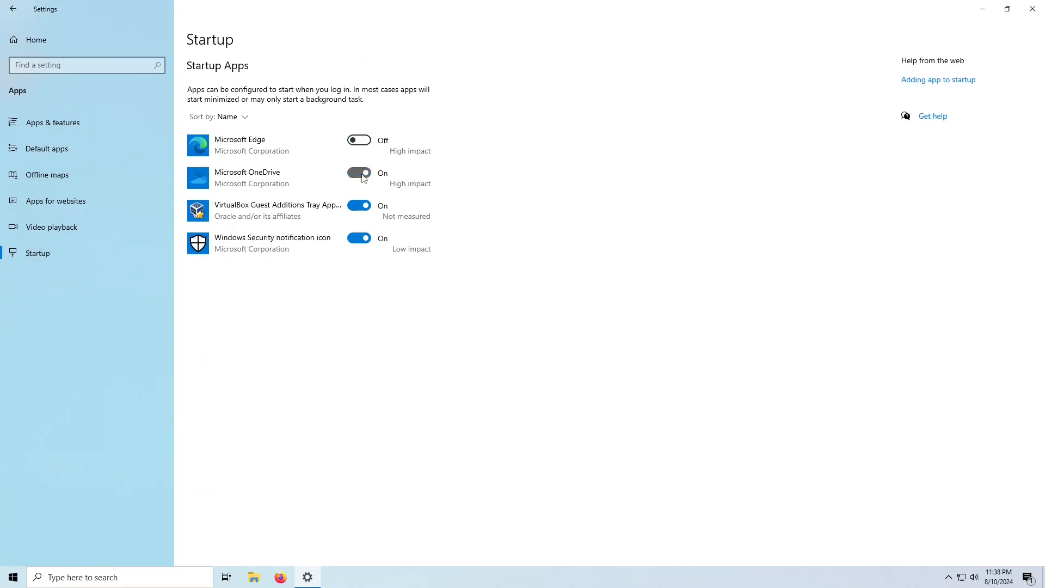
pyautogui.click(359, 173)
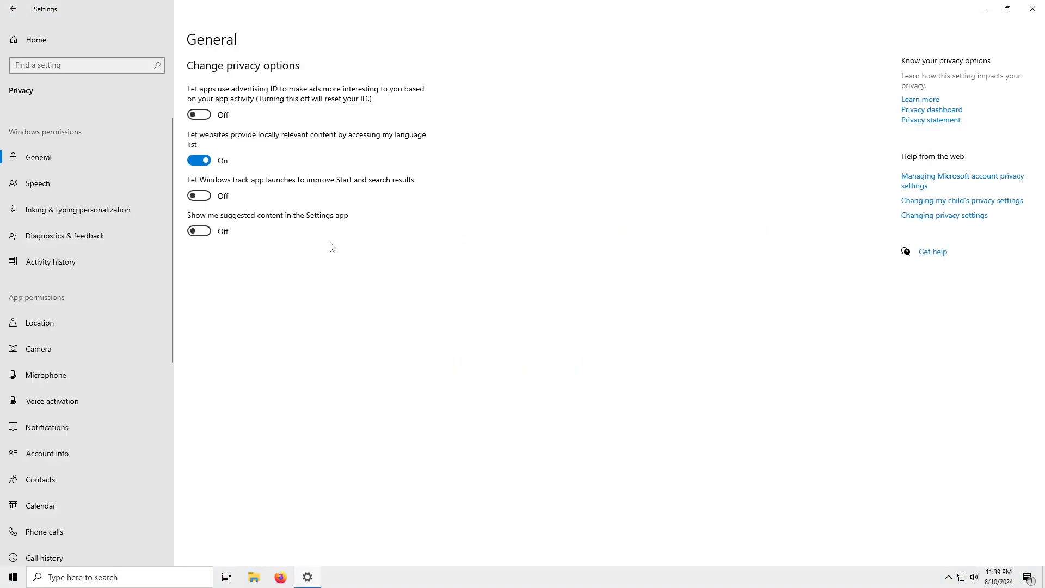
# Step: Turn off website access to the language list, then browse the Speech, Diagnostics, Camera and Microphone privacy pages
pyautogui.click(198, 160)
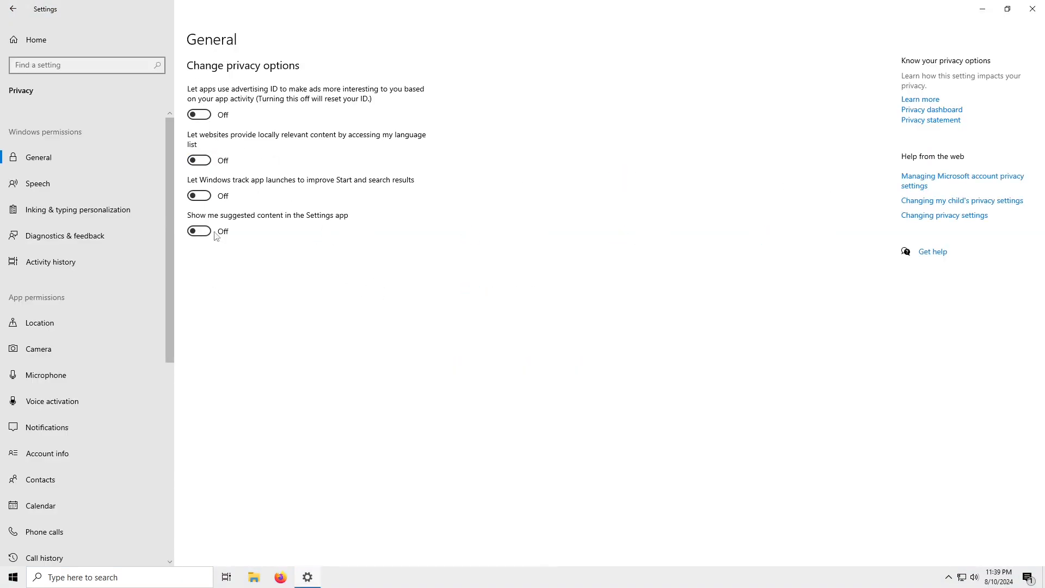
pyautogui.click(37, 183)
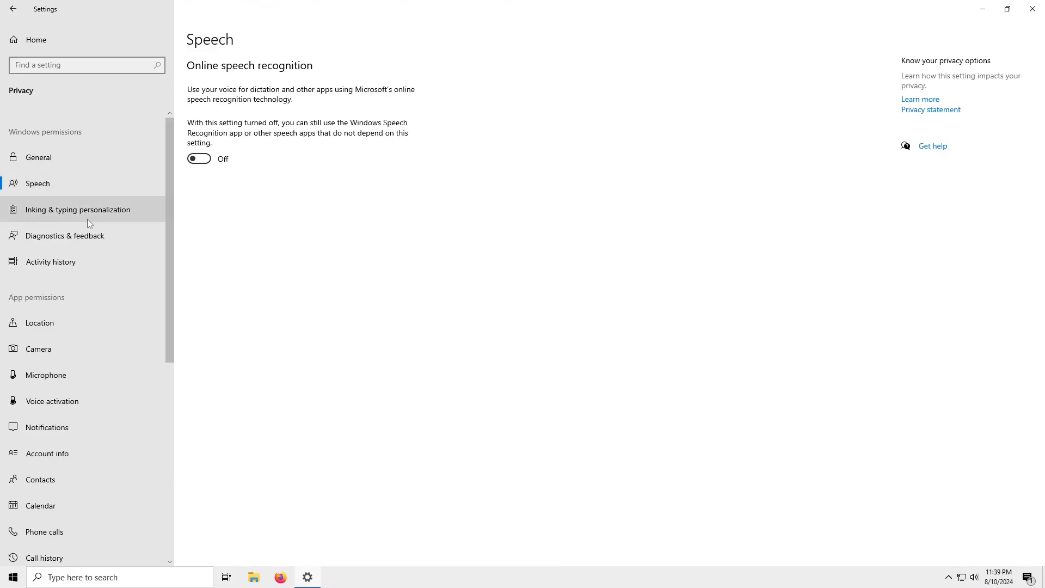
pyautogui.click(66, 235)
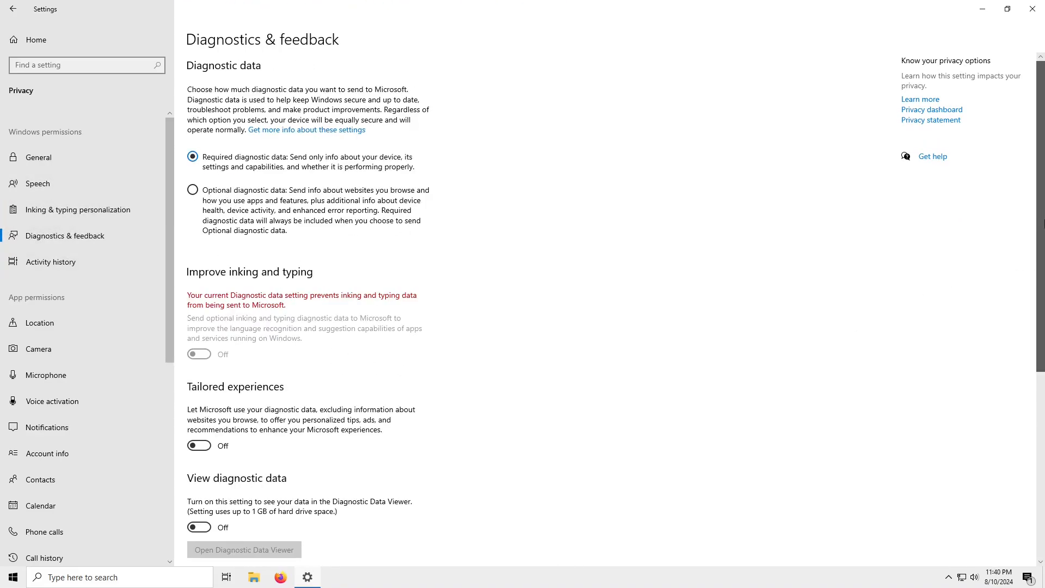
pyautogui.scroll(-3)
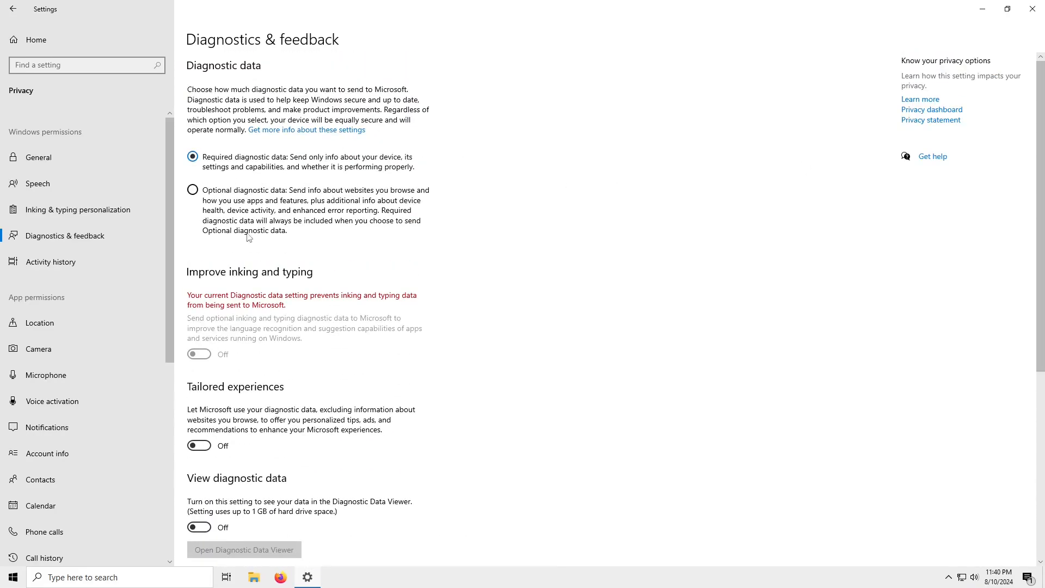
pyautogui.click(50, 261)
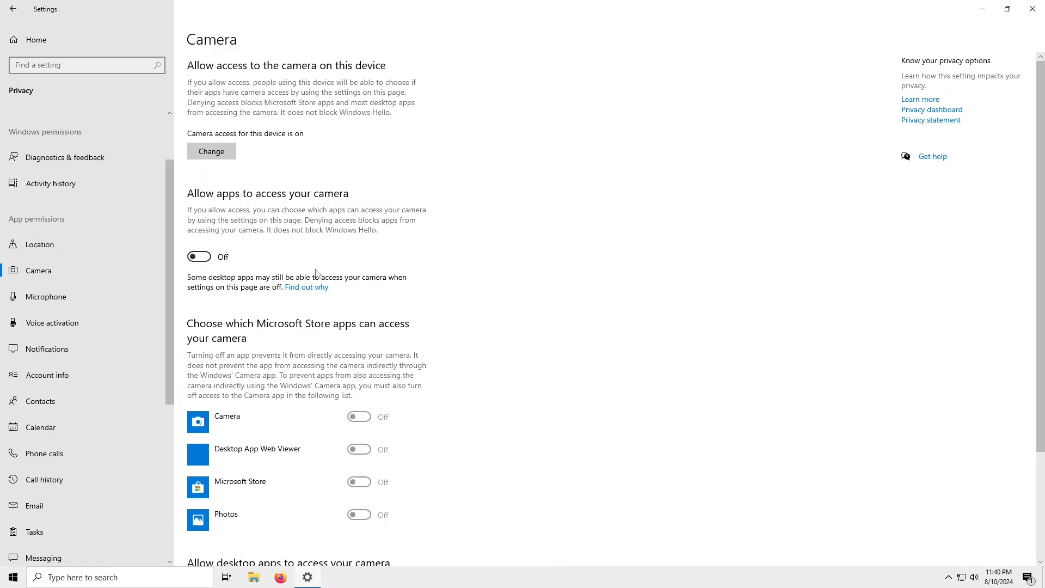
pyautogui.scroll(-3)
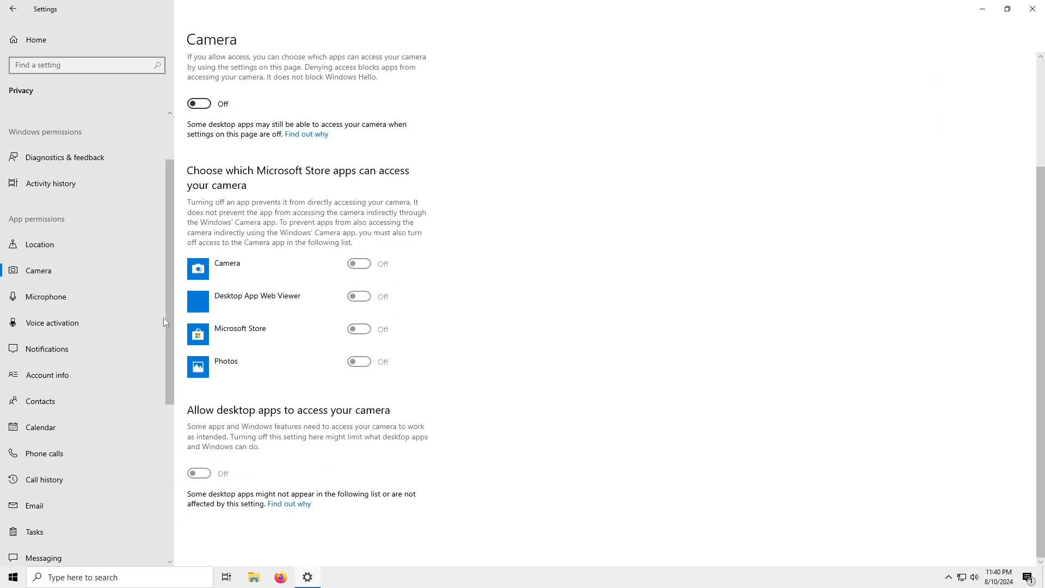
pyautogui.click(47, 299)
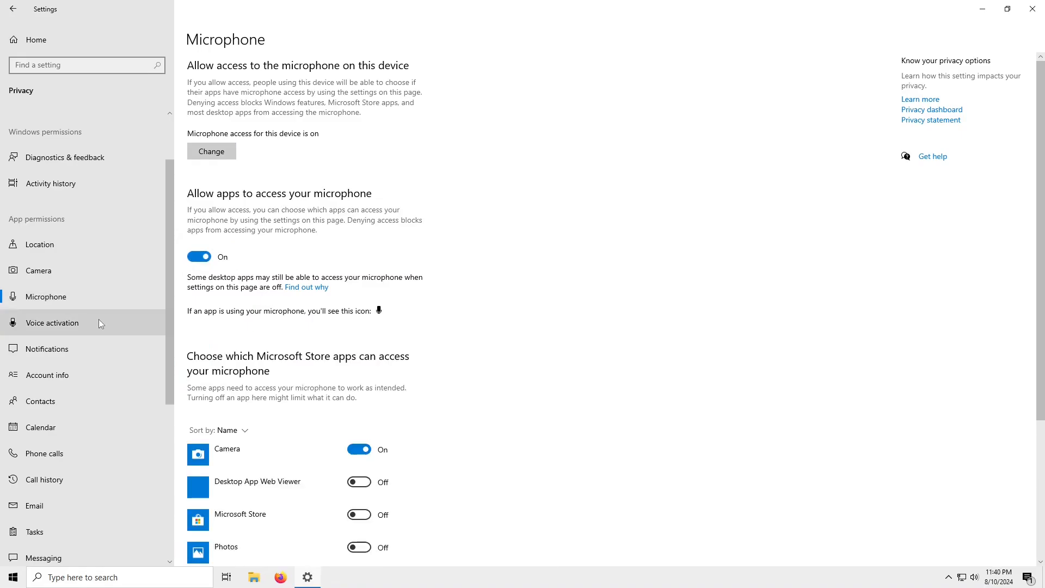
# Step: In Voice activation, switch off app voice activation and the headset-button voice shortcut
pyautogui.click(53, 322)
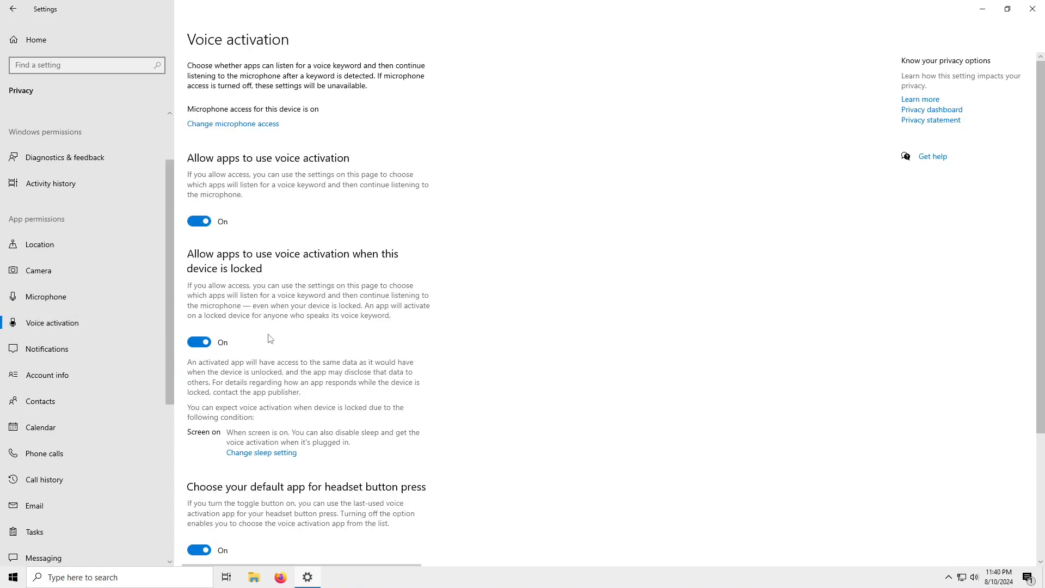
pyautogui.moveTo(290, 335)
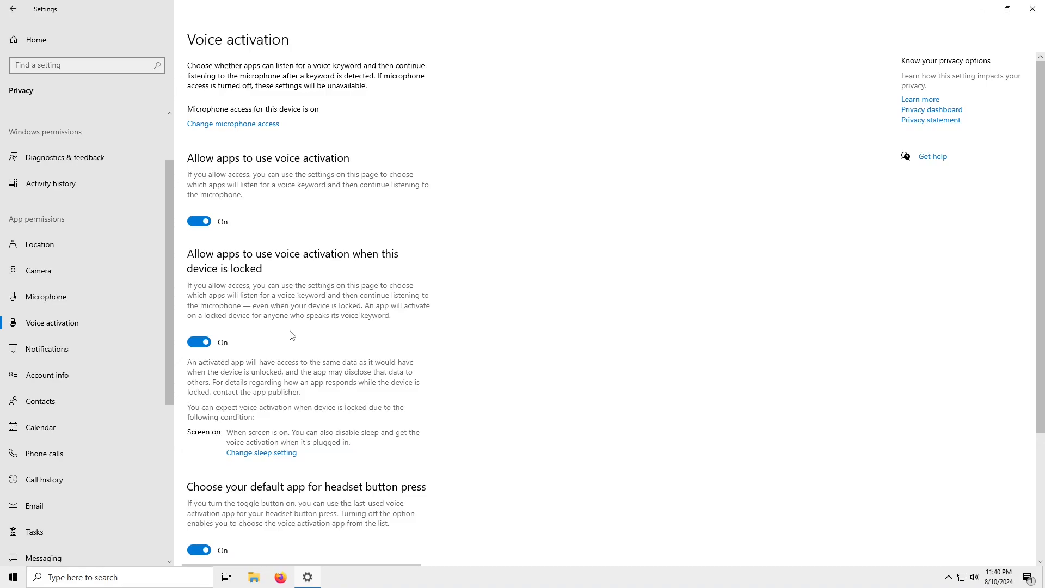
pyautogui.moveTo(271, 336)
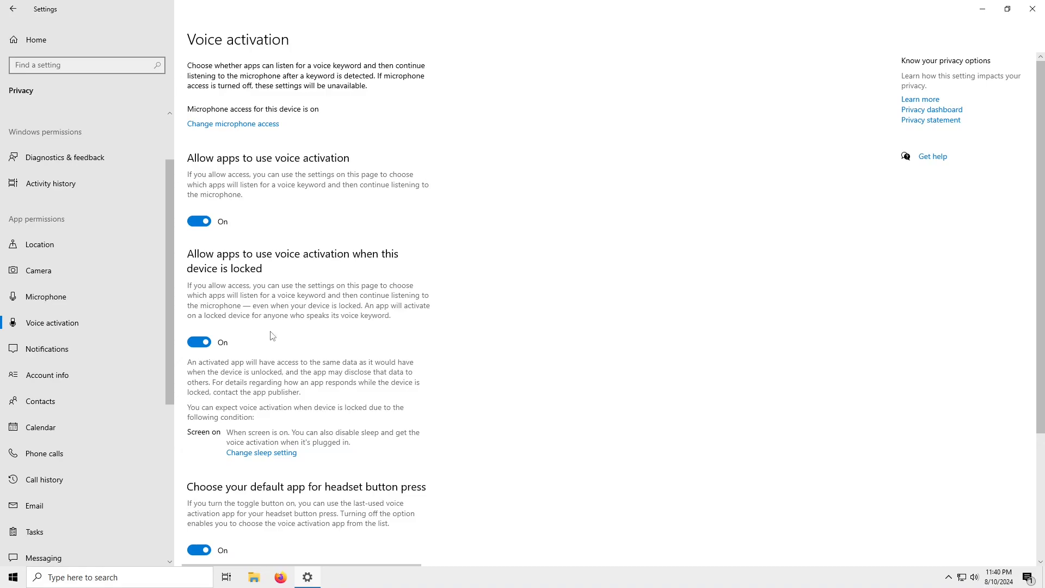
pyautogui.click(198, 221)
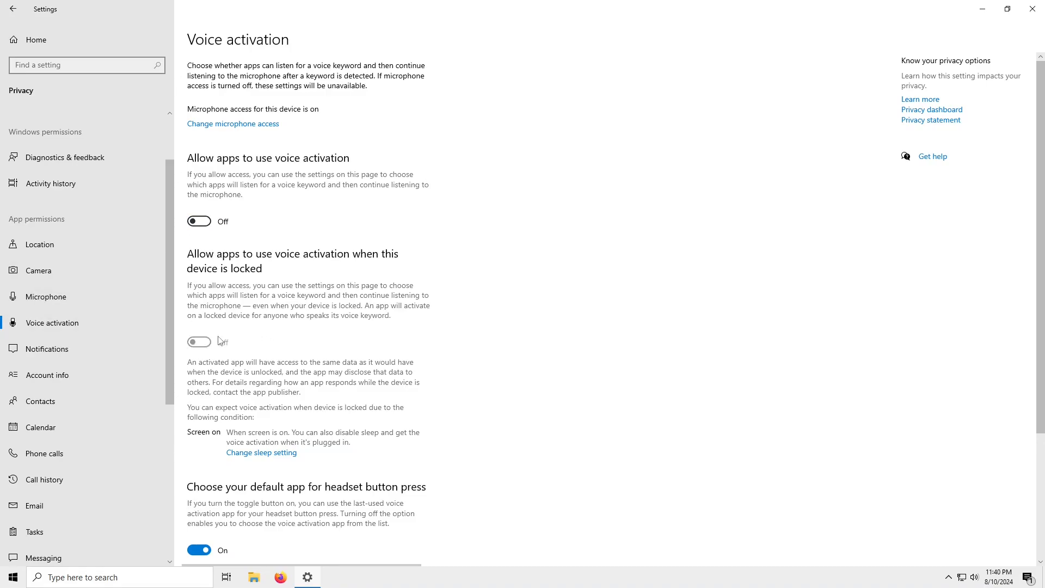
pyautogui.scroll(-3)
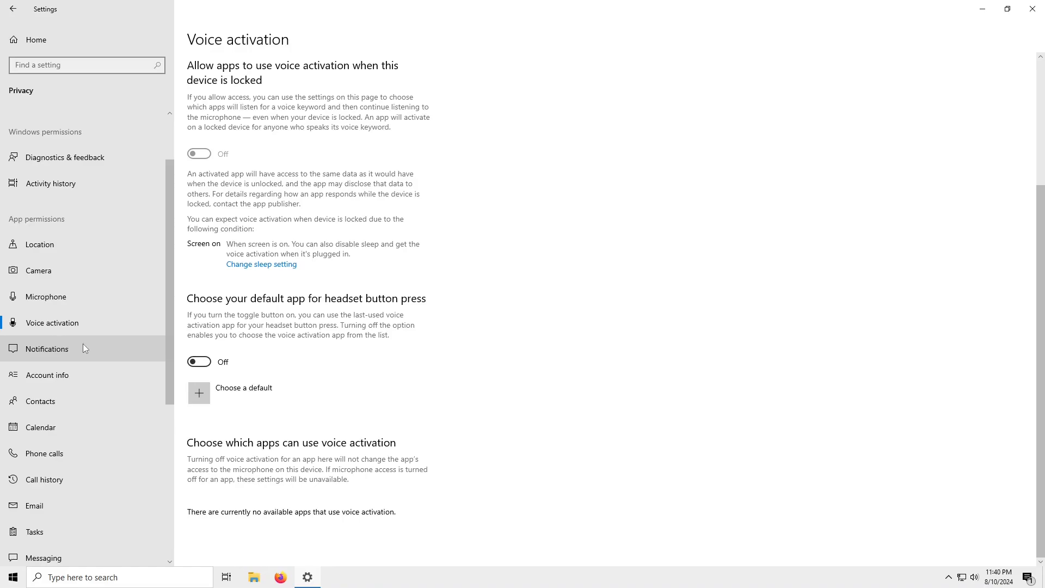
# Step: Turn off app access to notifications and contacts, passing through Account info
pyautogui.click(47, 348)
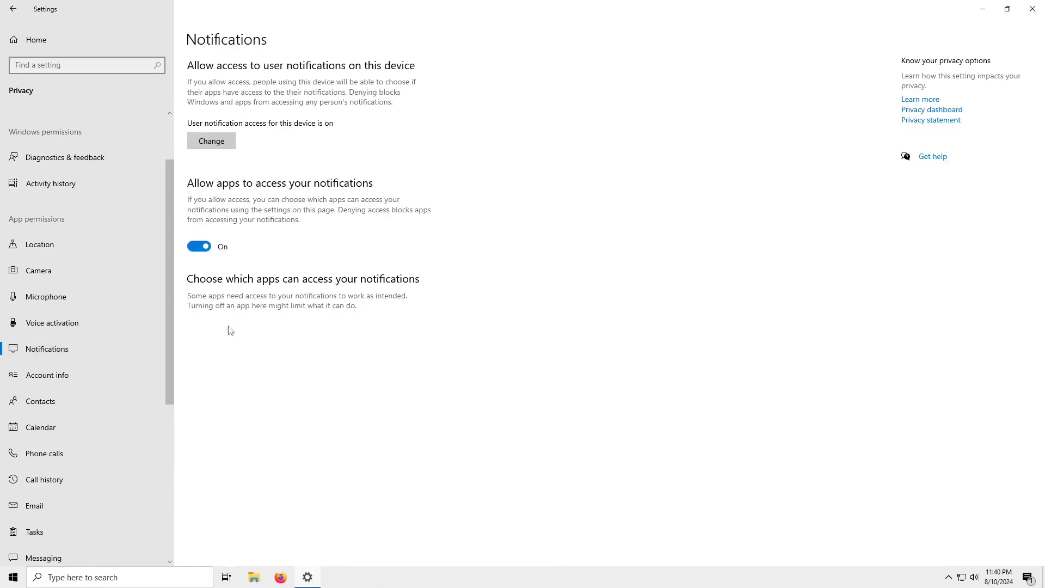
pyautogui.click(198, 246)
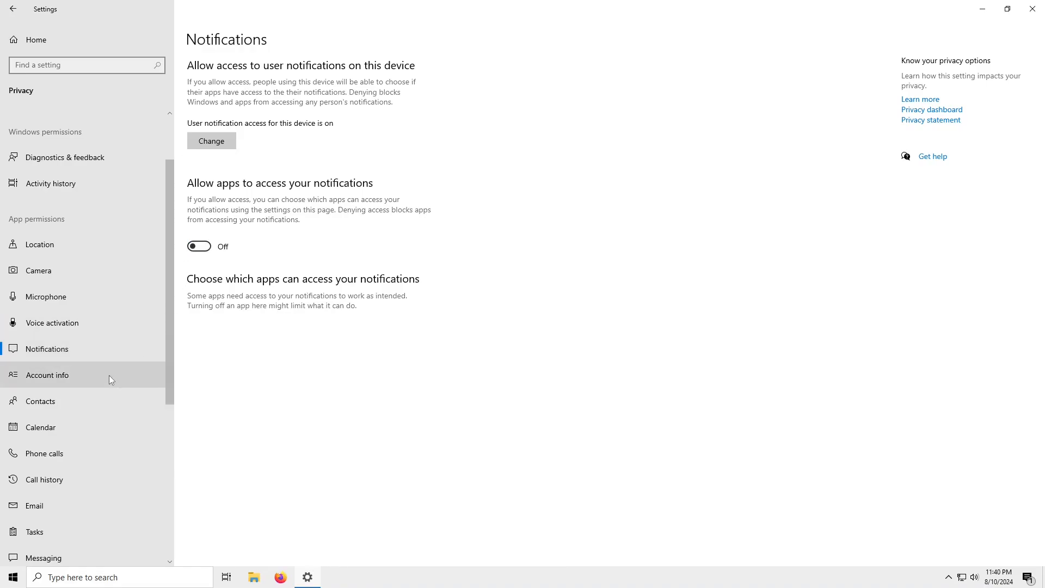
pyautogui.click(47, 375)
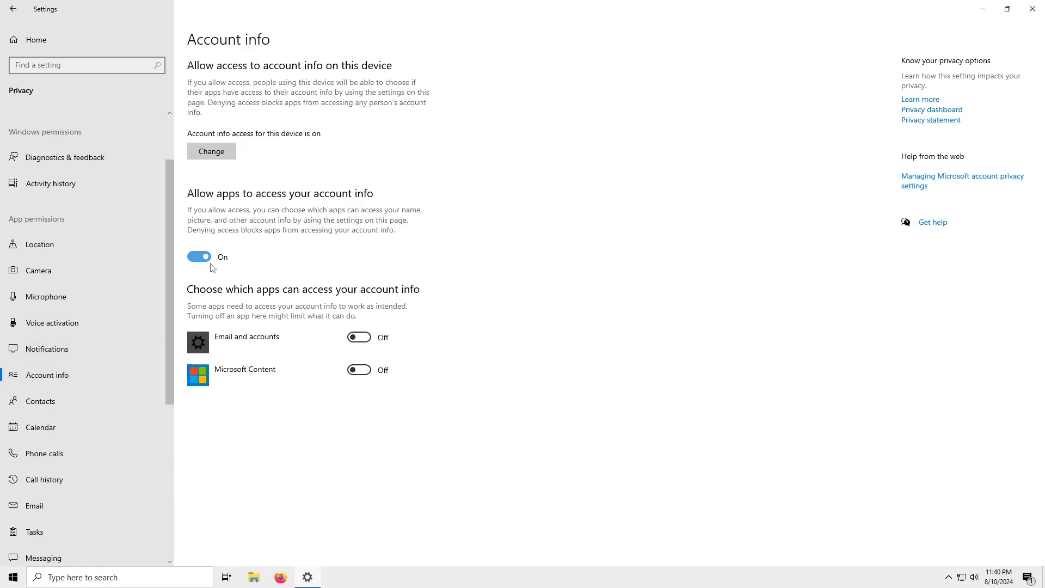
pyautogui.click(40, 403)
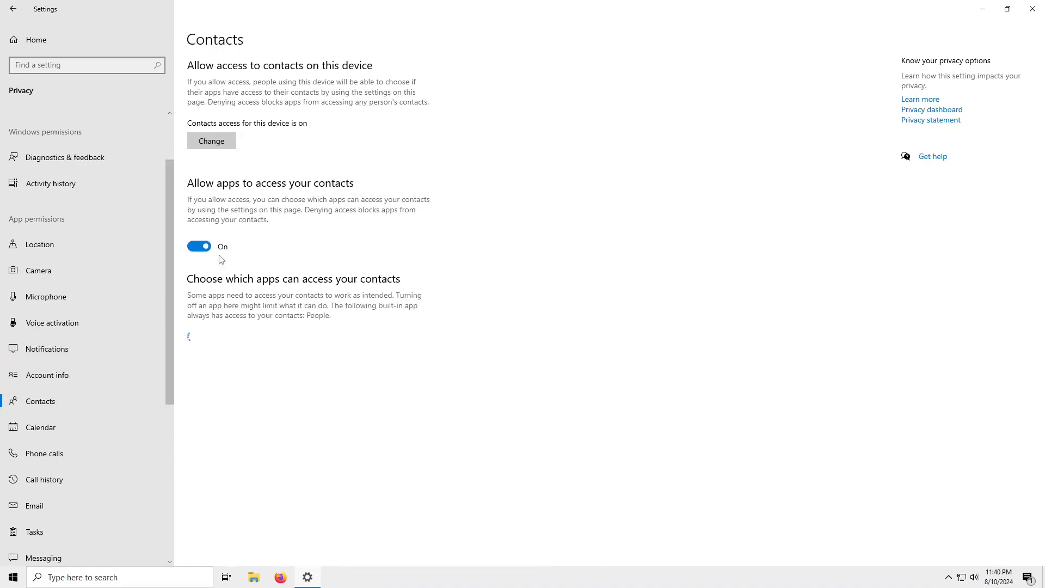
pyautogui.click(198, 246)
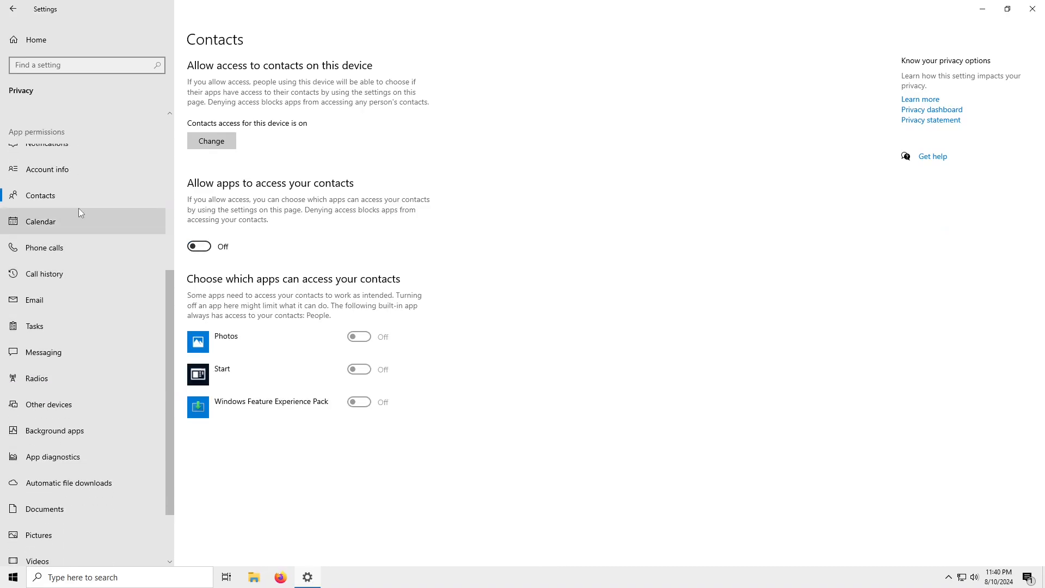
# Step: Confirm Radios and Other devices app-access toggles are off
pyautogui.click(44, 273)
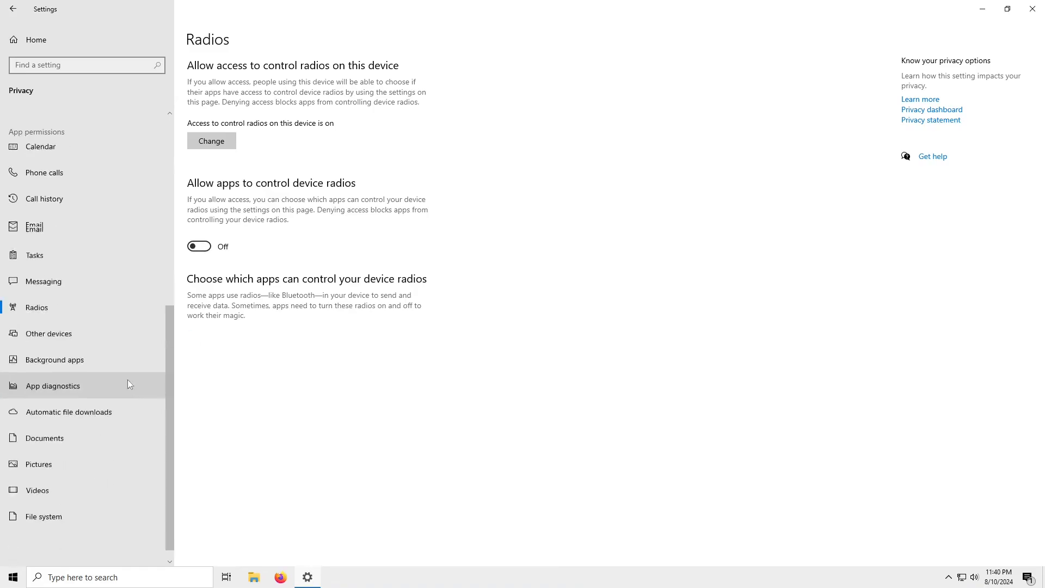
pyautogui.click(48, 333)
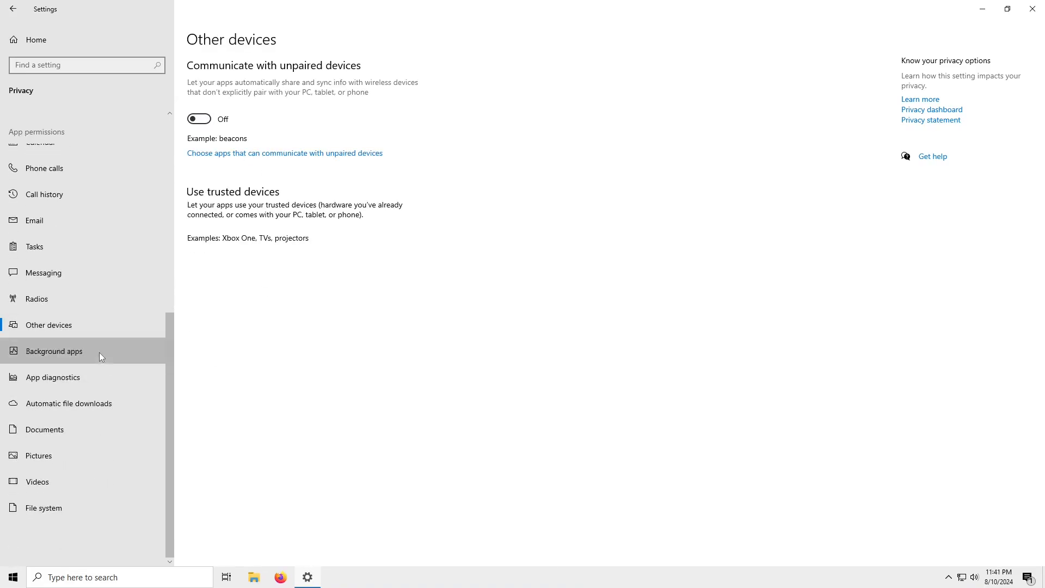
# Step: Stop background apps including Snip & Sketch and Your Phone, leaving Windows Security on
pyautogui.click(54, 351)
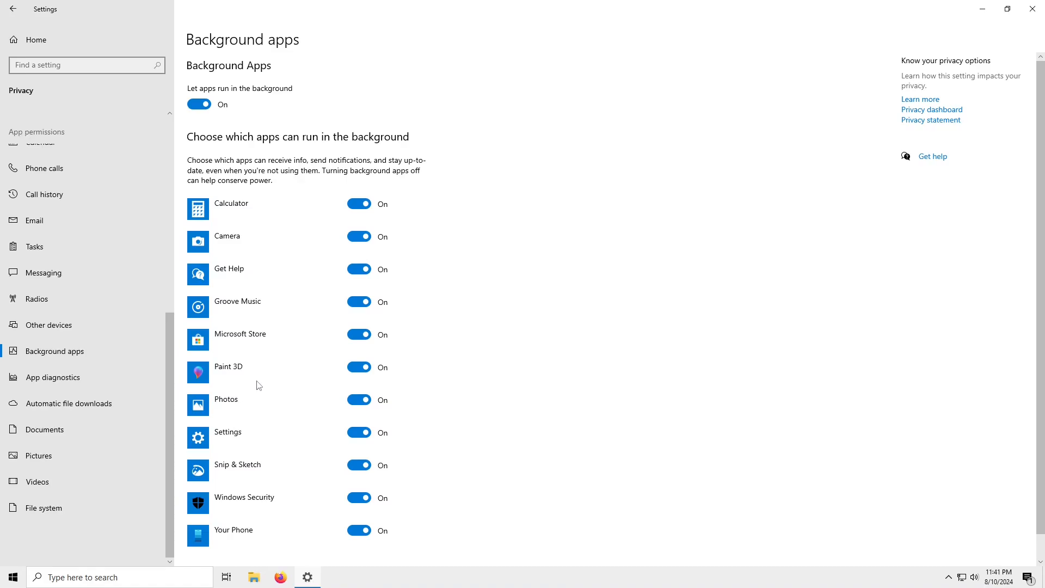
pyautogui.click(358, 236)
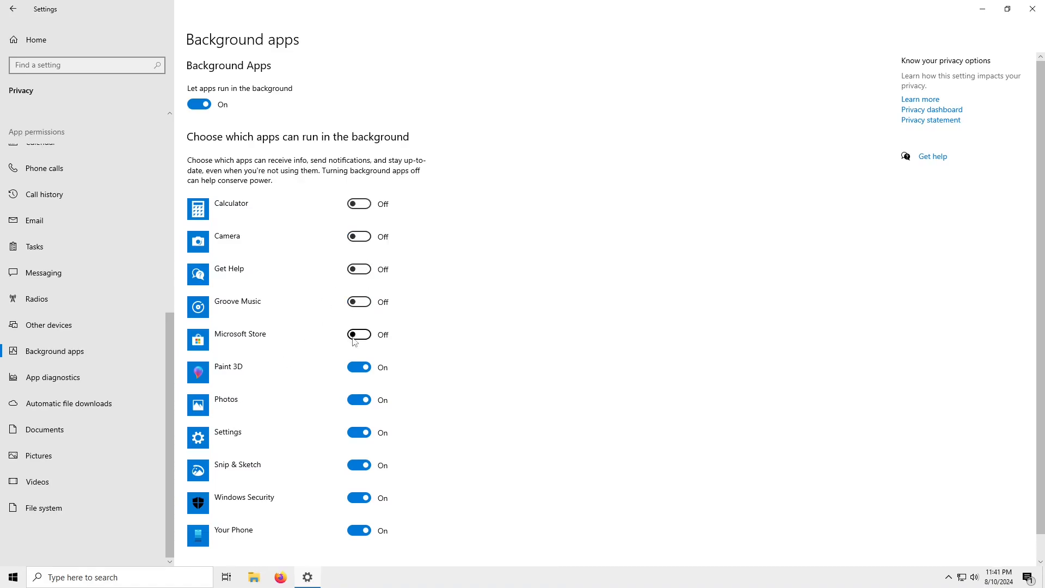
pyautogui.scroll(-3)
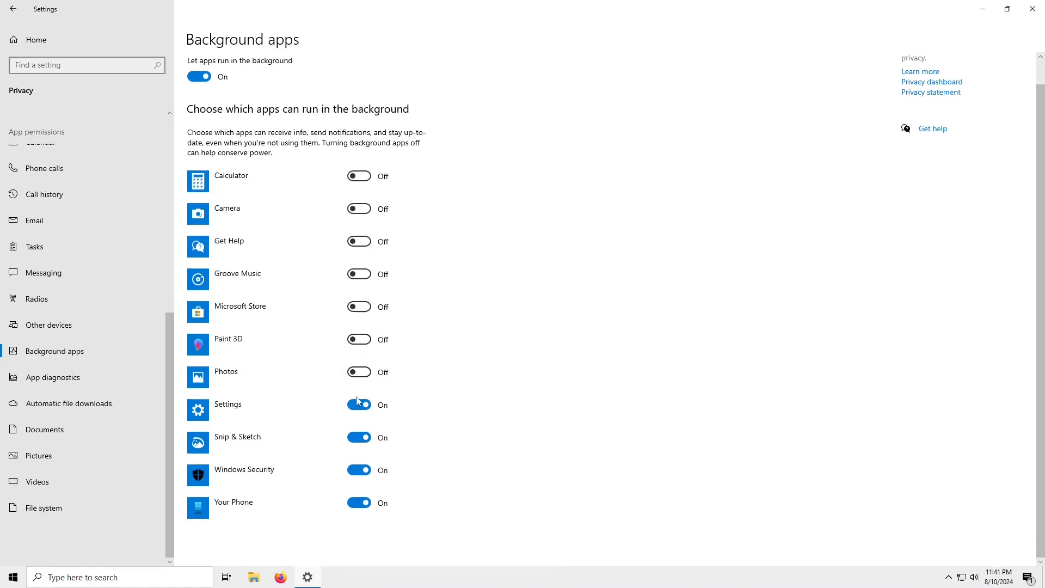
pyautogui.click(358, 405)
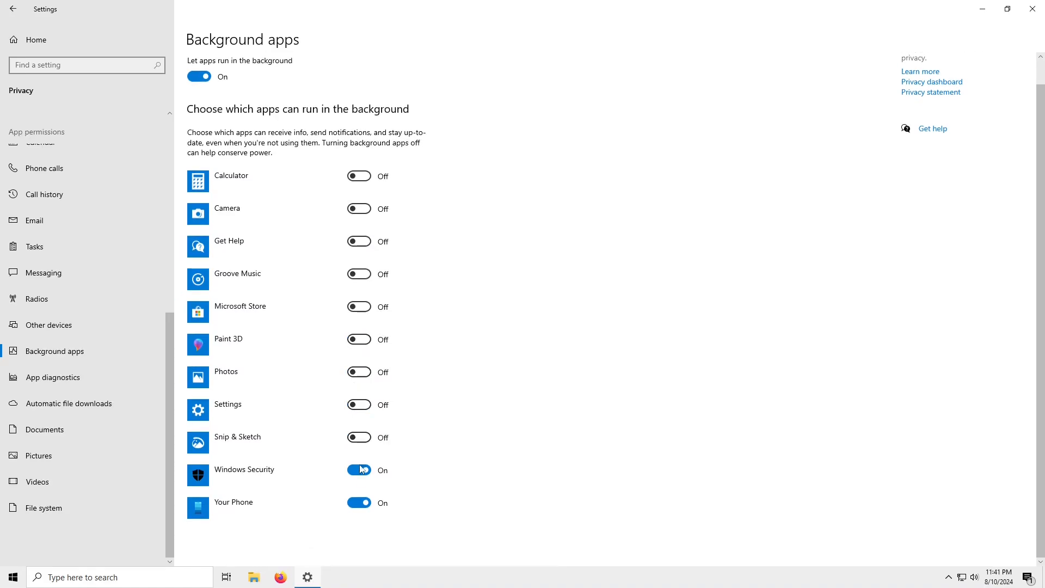
pyautogui.click(358, 503)
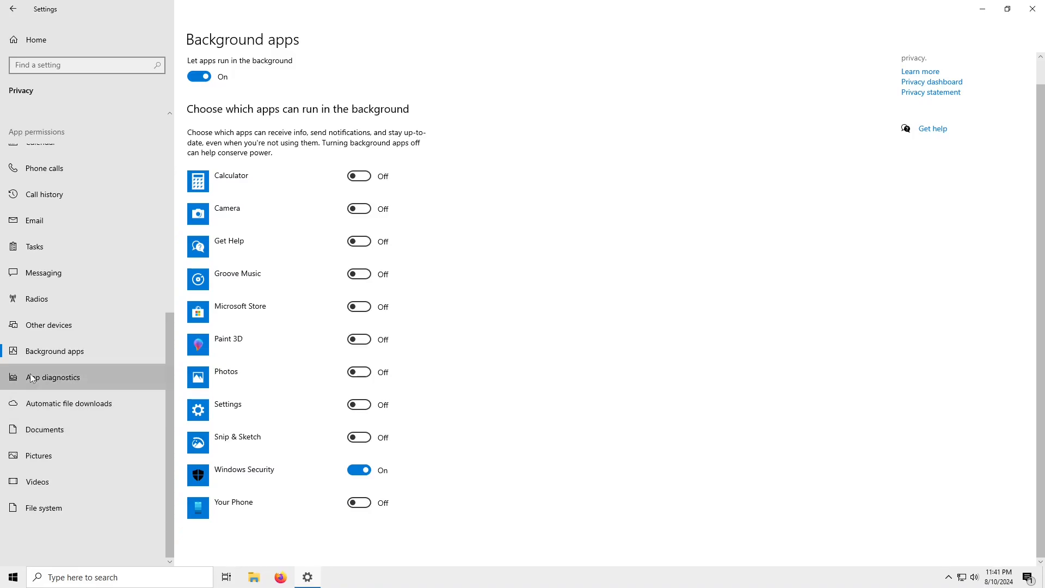
# Step: Review App diagnostics, Automatic file downloads, Documents, Pictures and File system pages
pyautogui.click(54, 377)
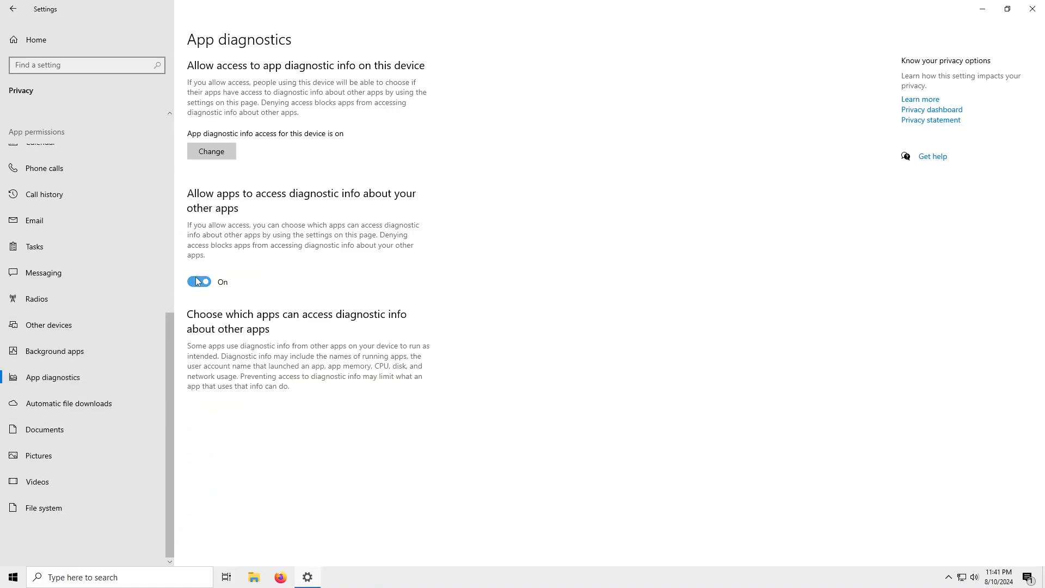
pyautogui.click(69, 403)
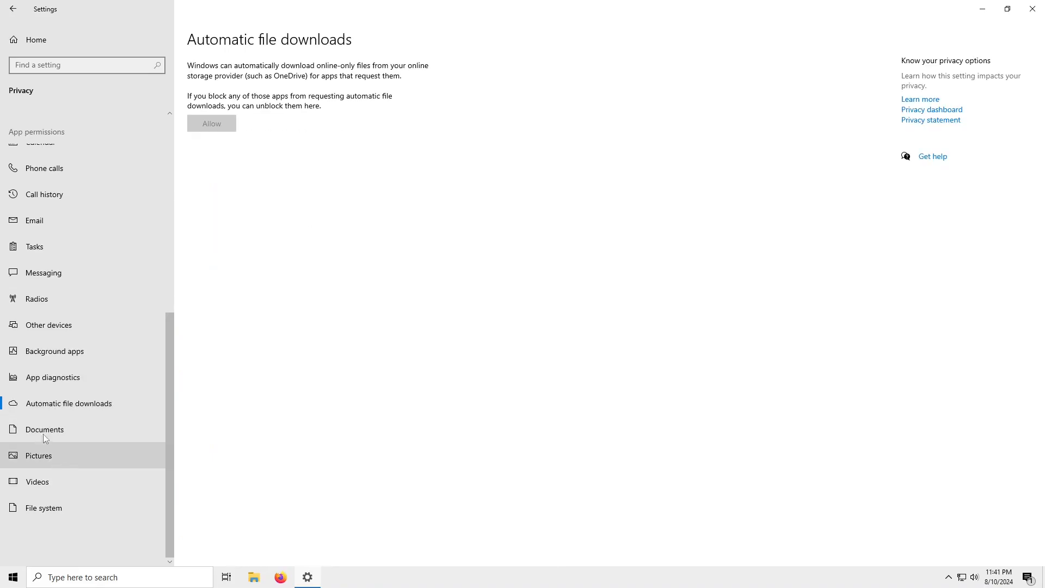
pyautogui.click(45, 429)
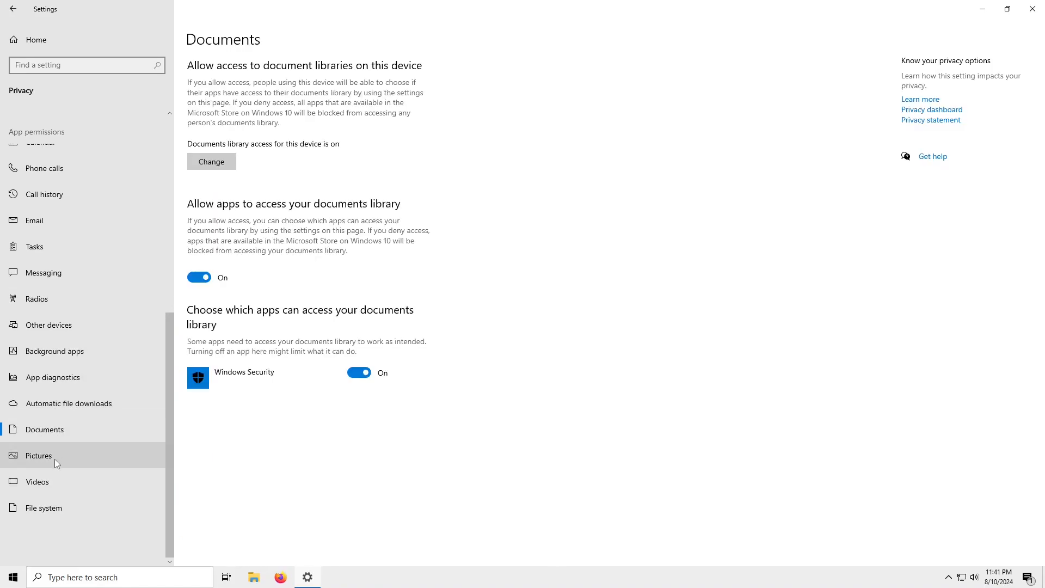
pyautogui.click(38, 455)
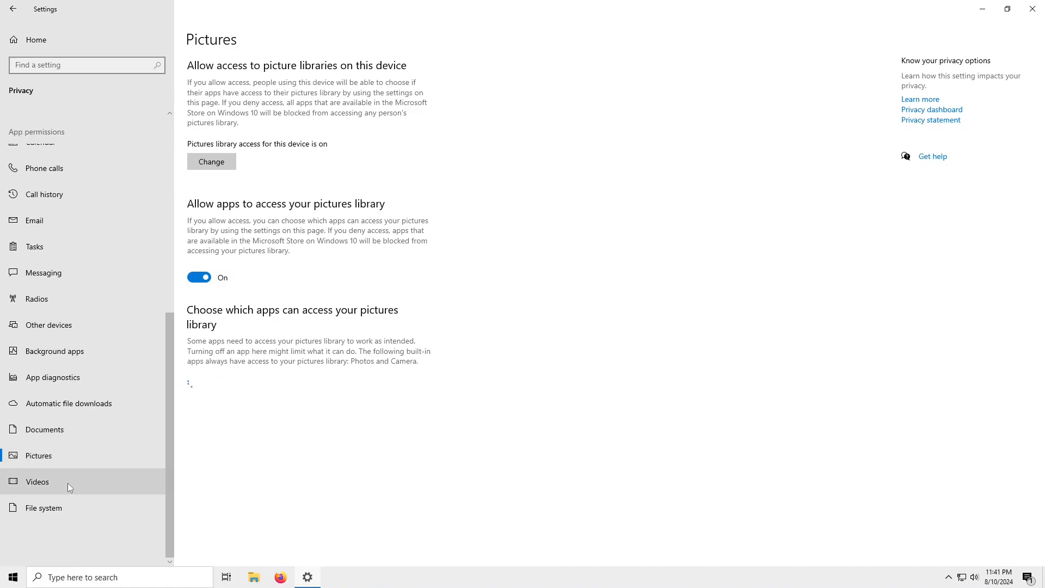
pyautogui.click(44, 508)
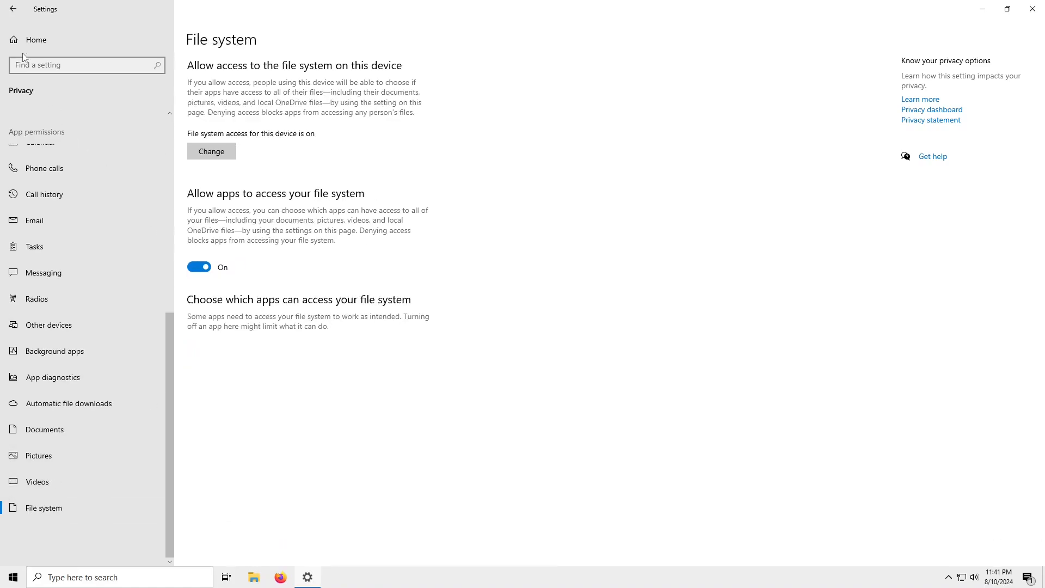
# Step: Close Settings and briefly glance at the Start menu, leaving the bare desktop
pyautogui.click(12, 9)
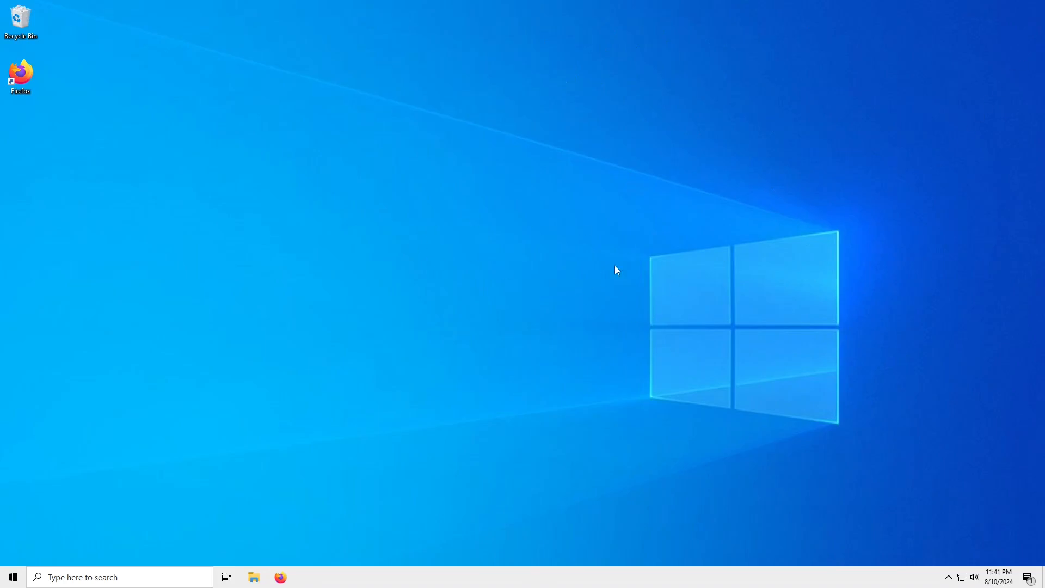
pyautogui.moveTo(400, 409)
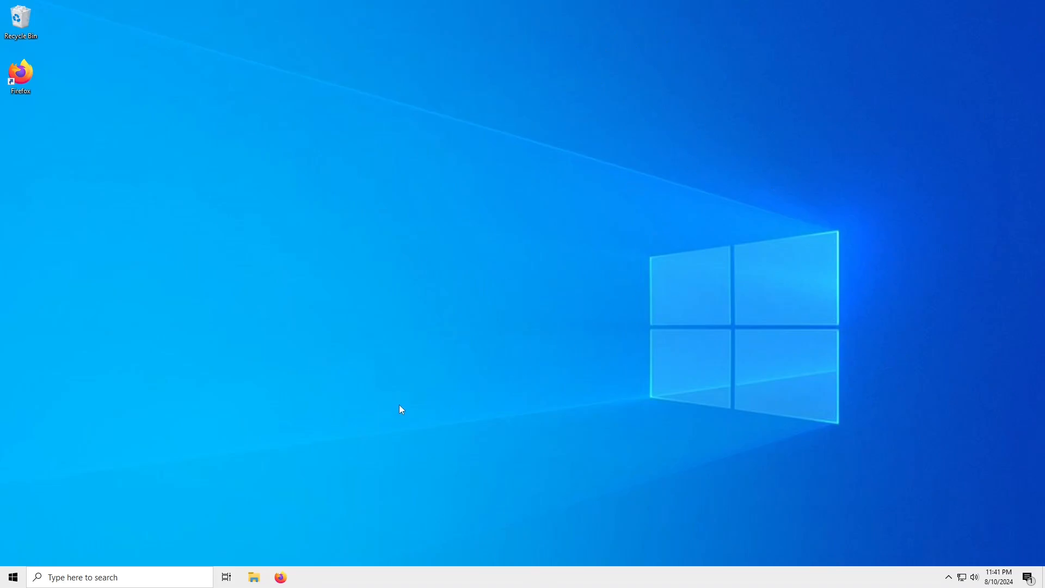
pyautogui.click(12, 577)
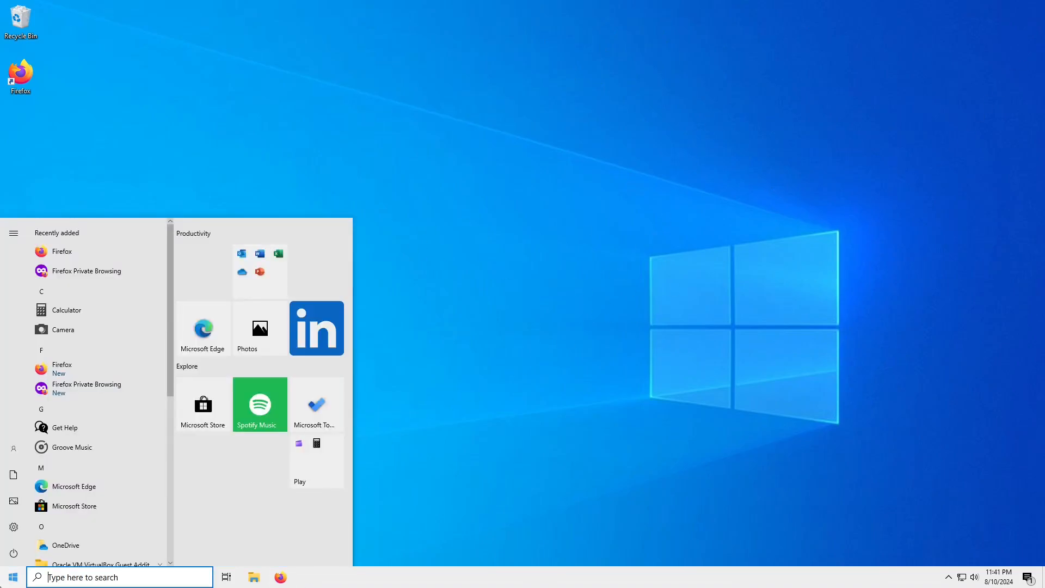
pyautogui.click(12, 576)
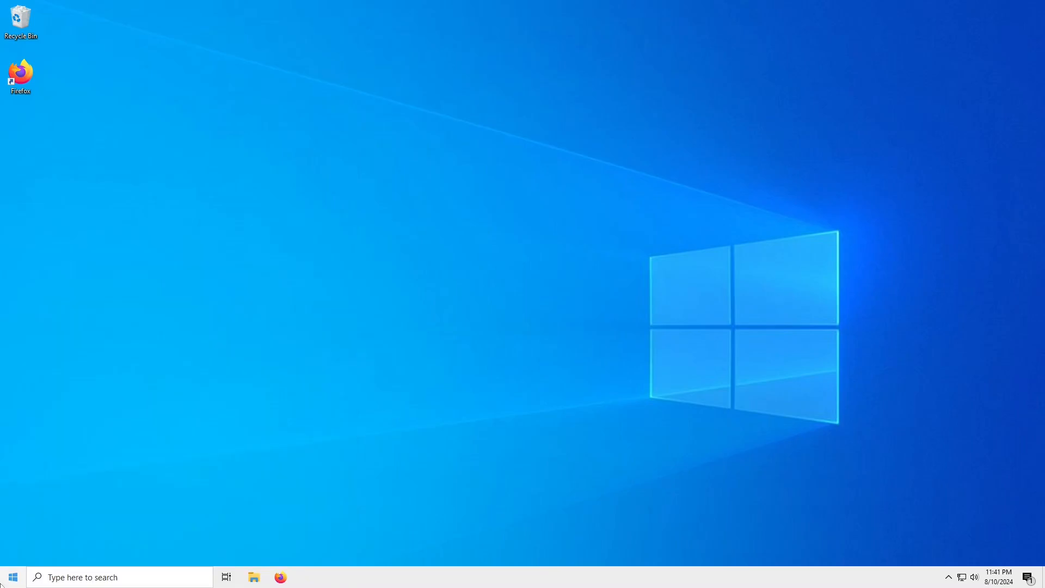
pyautogui.moveTo(551, 249)
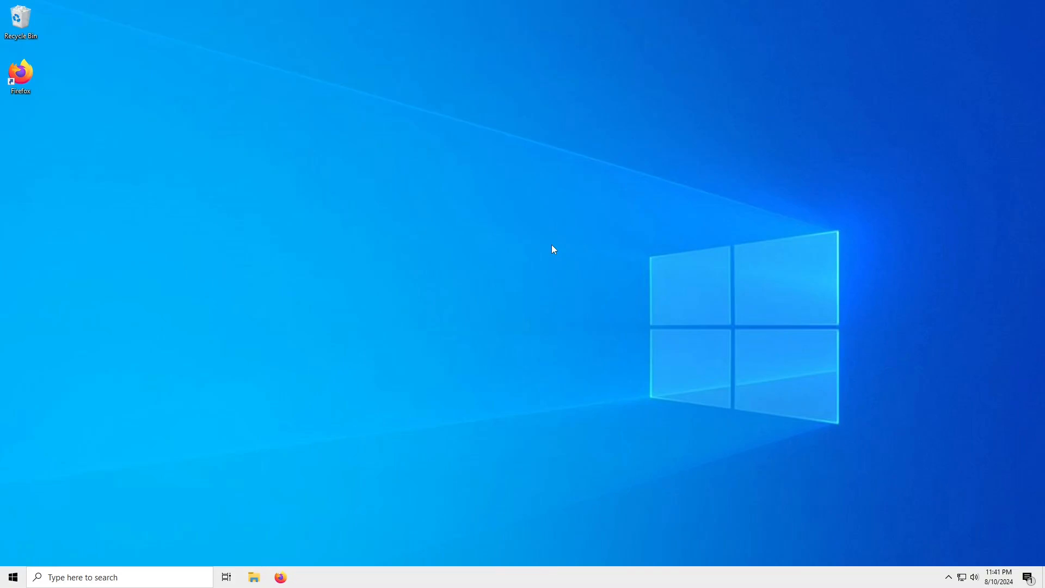
pyautogui.moveTo(308, 577)
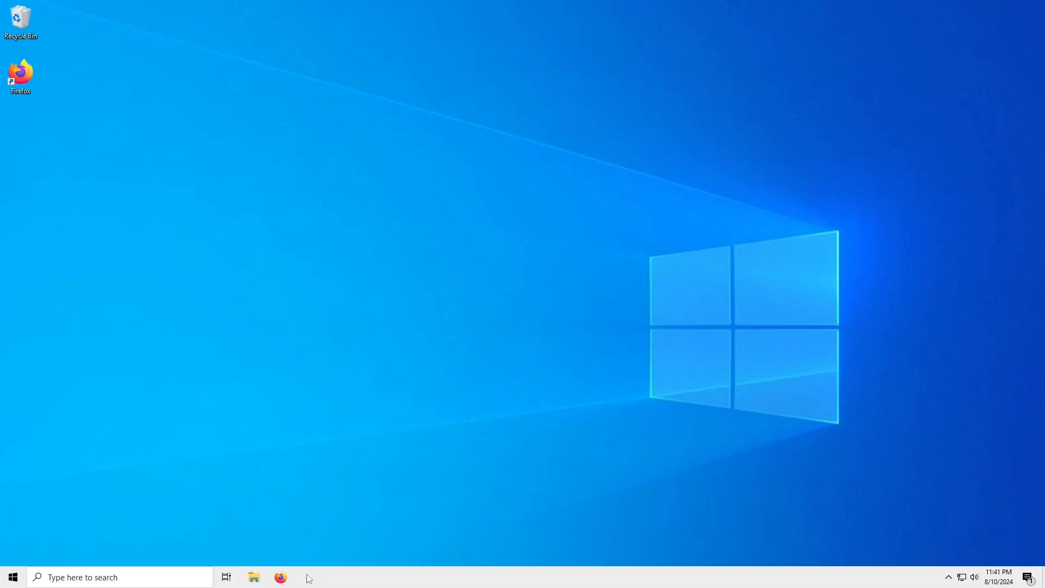
pyautogui.moveTo(553, 249)
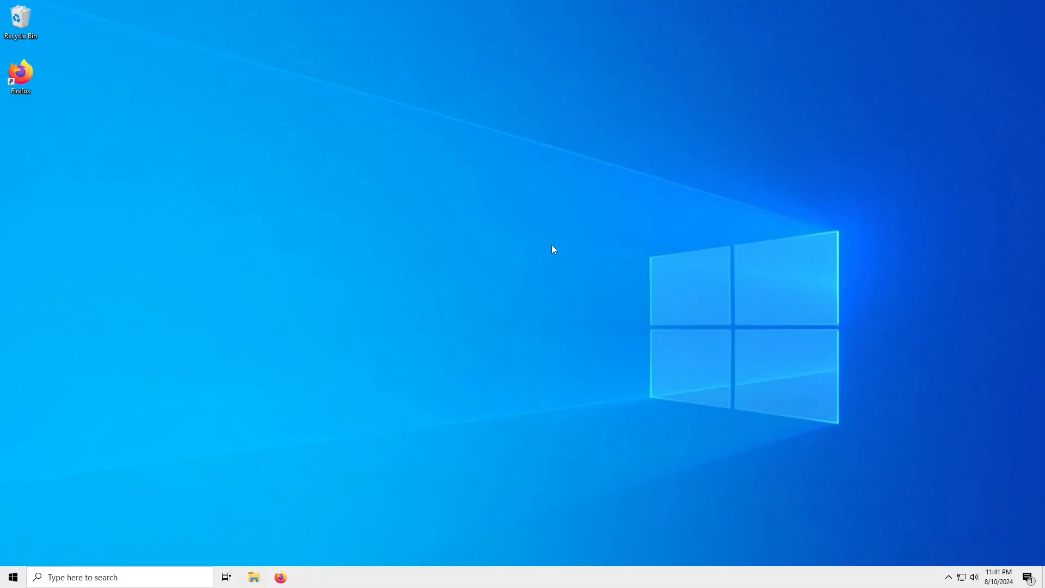
pyautogui.moveTo(500, 420)
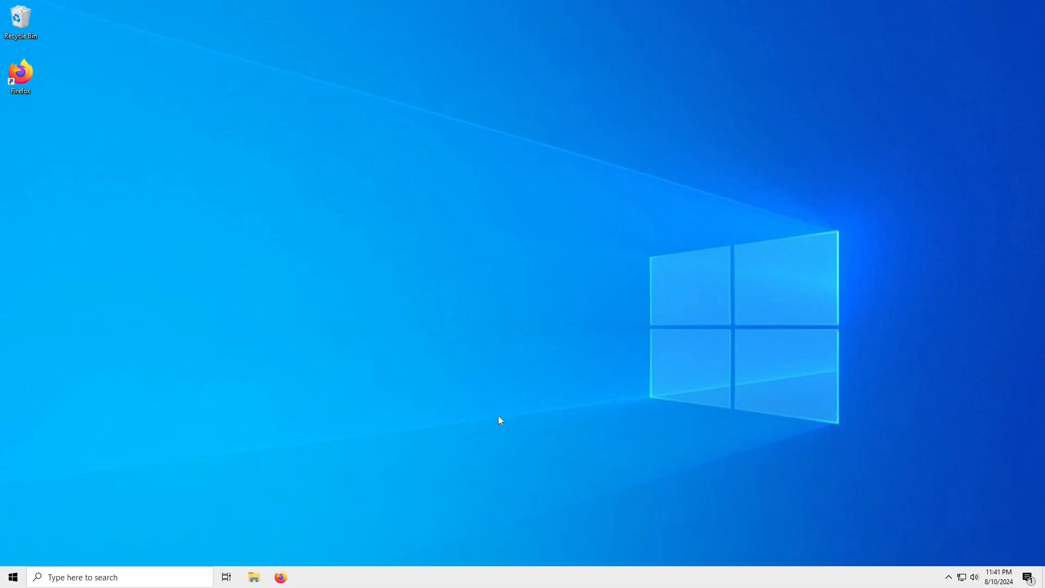
pyautogui.moveTo(552, 249)
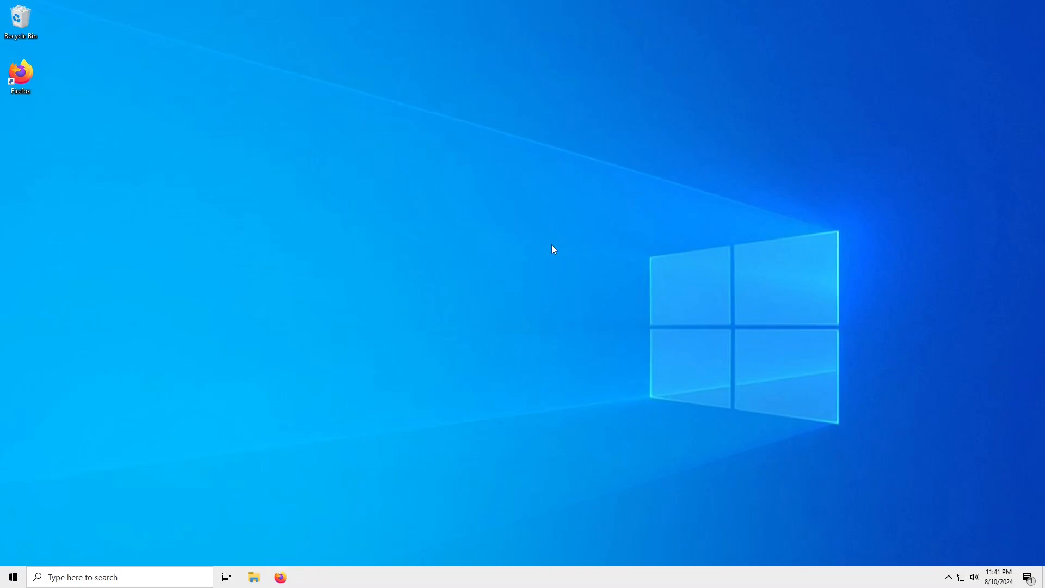